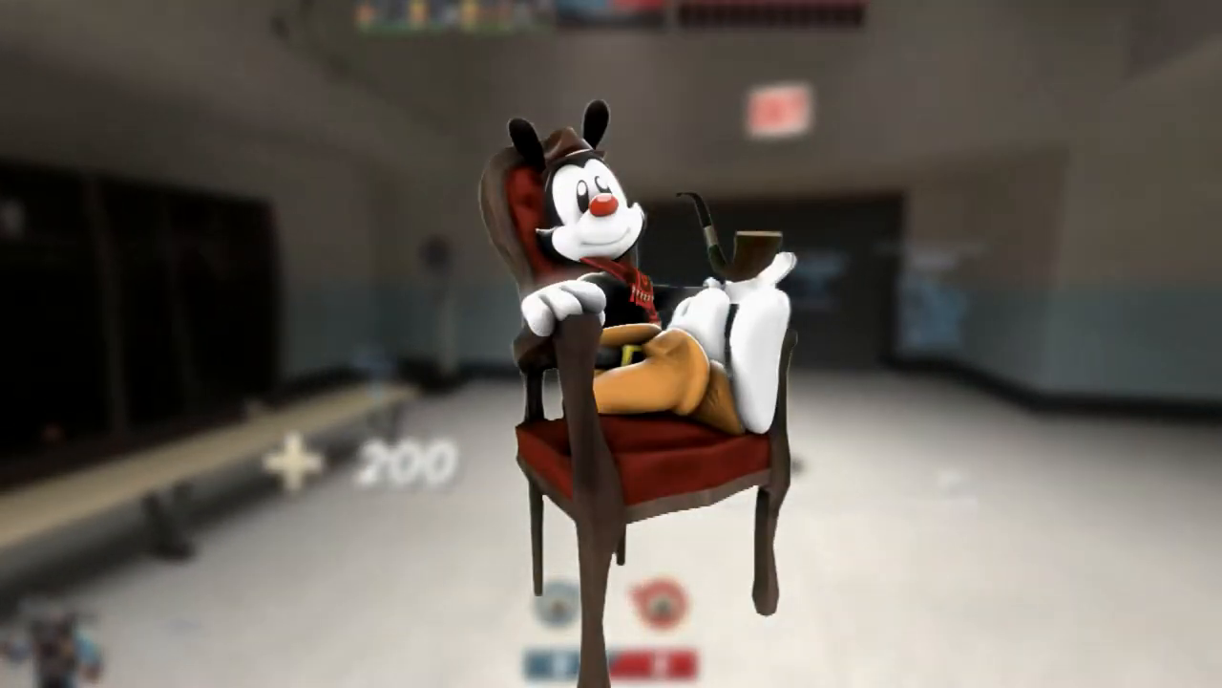
mouse_move(611, 344)
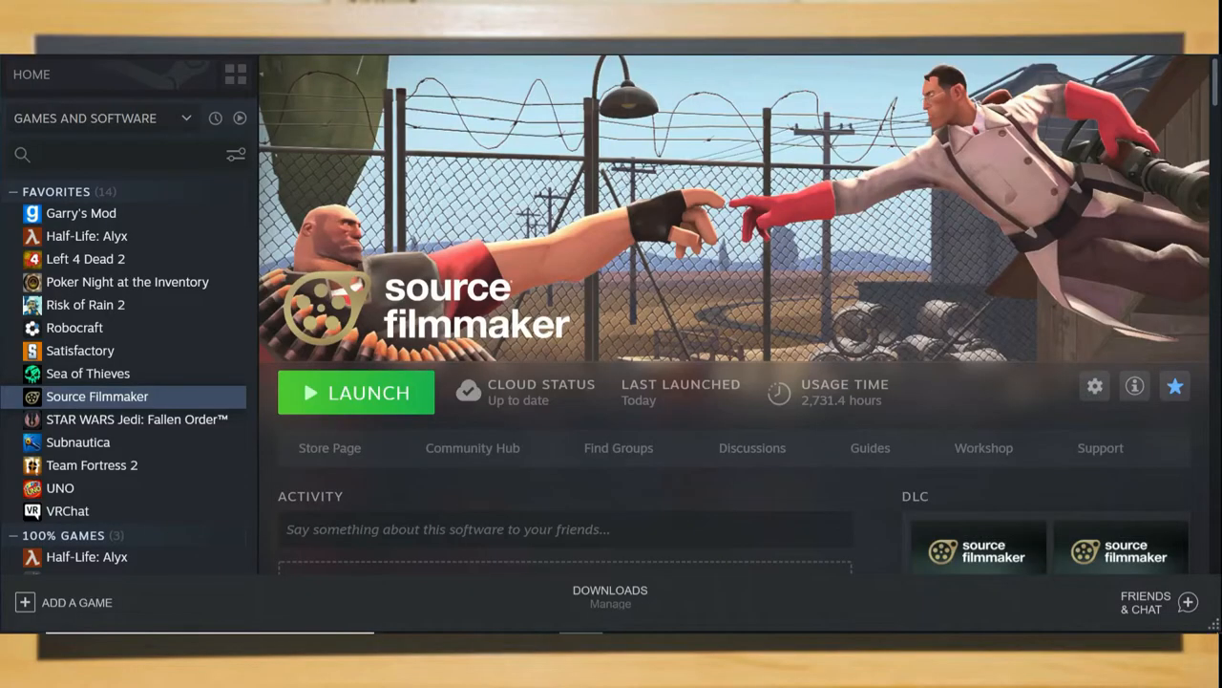
Launch the Source Filmmaker SDK from Steam and review the mod's search paths list
left_click(355, 391)
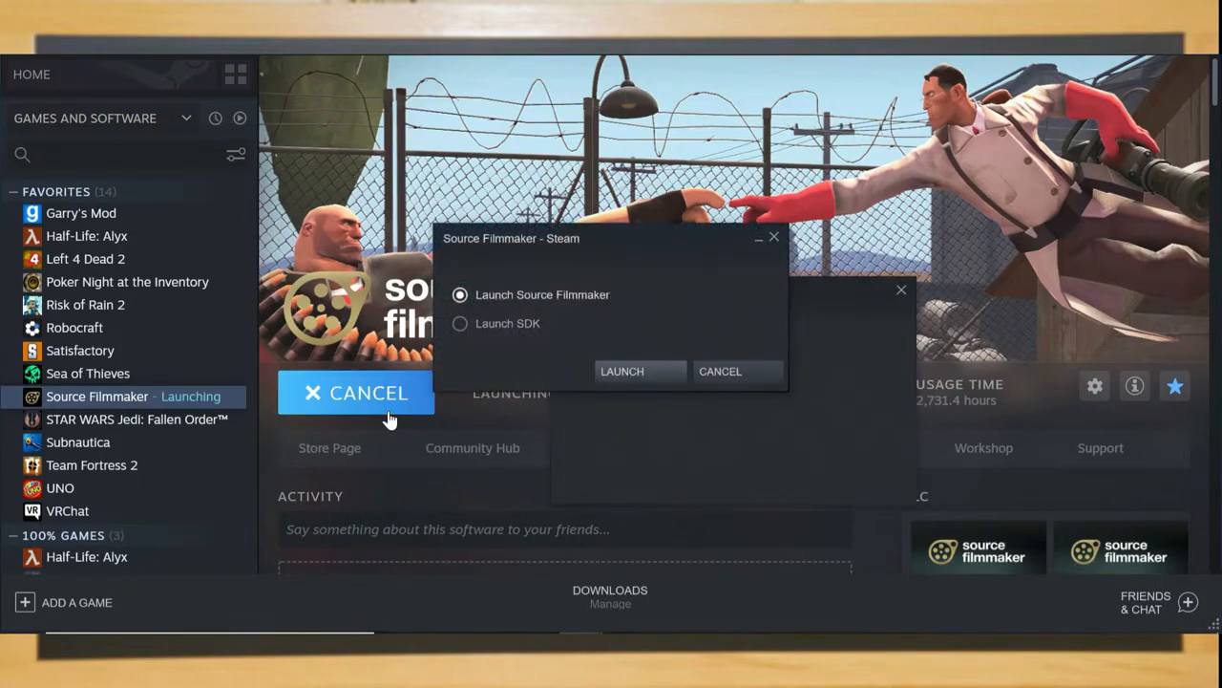
left_click(460, 323)
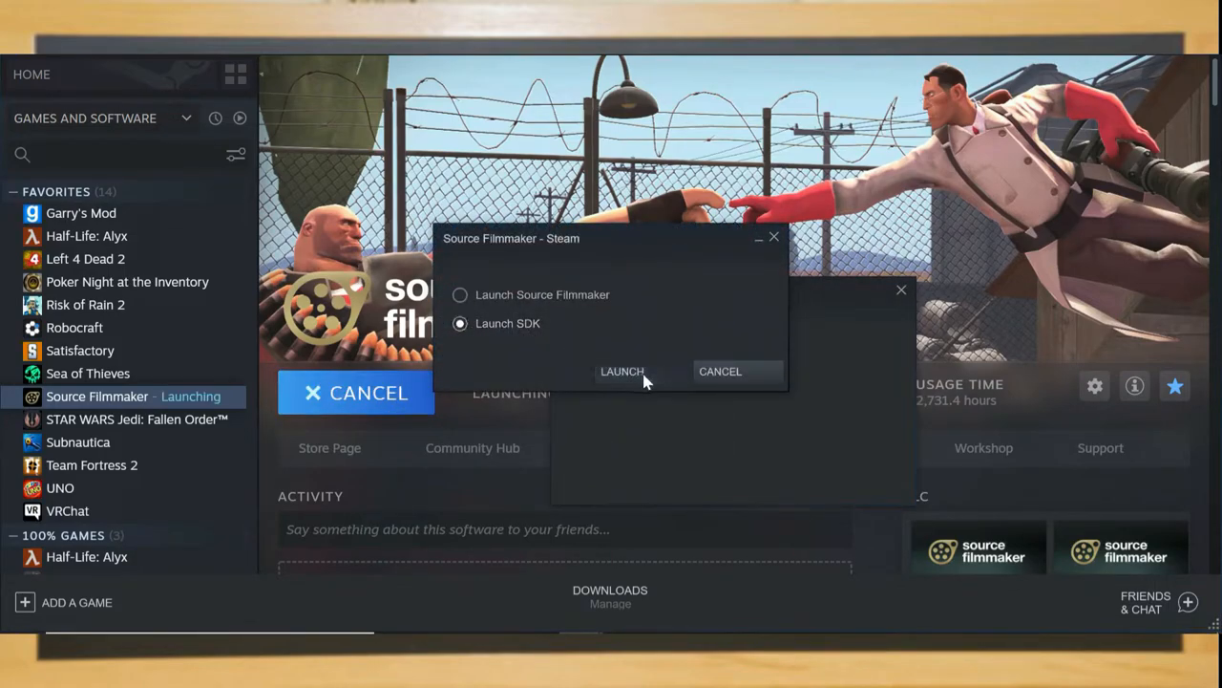
left_click(622, 370)
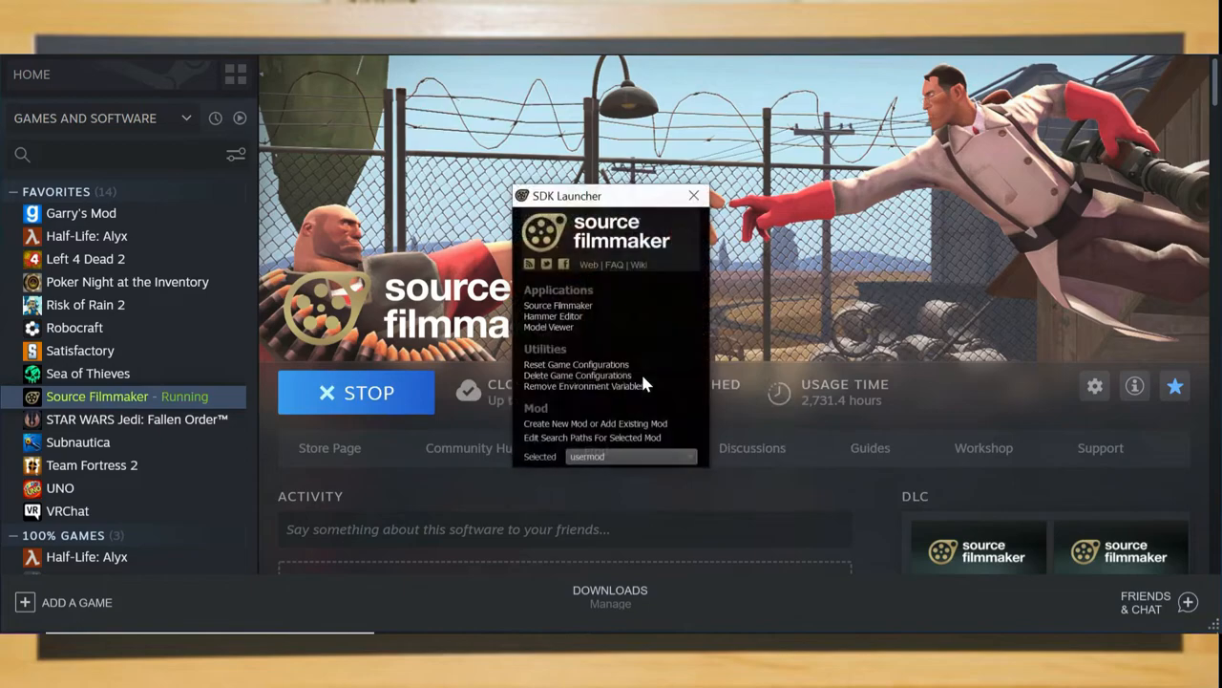
mouse_move(619, 430)
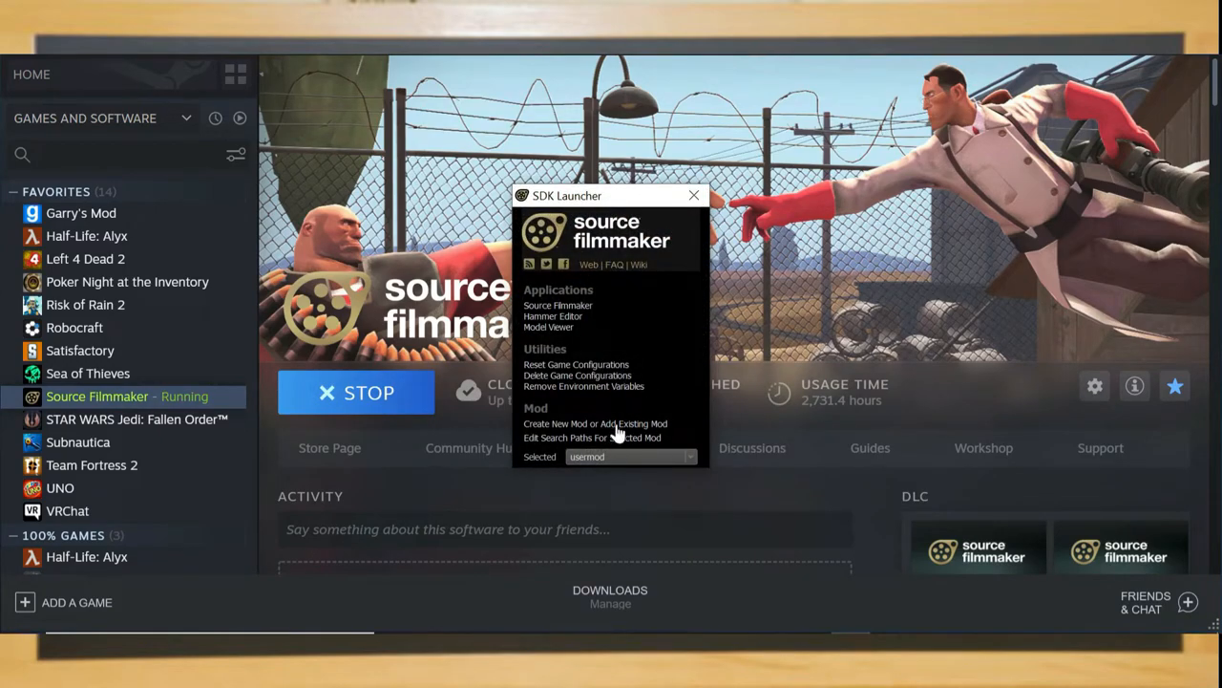
left_click(593, 437)
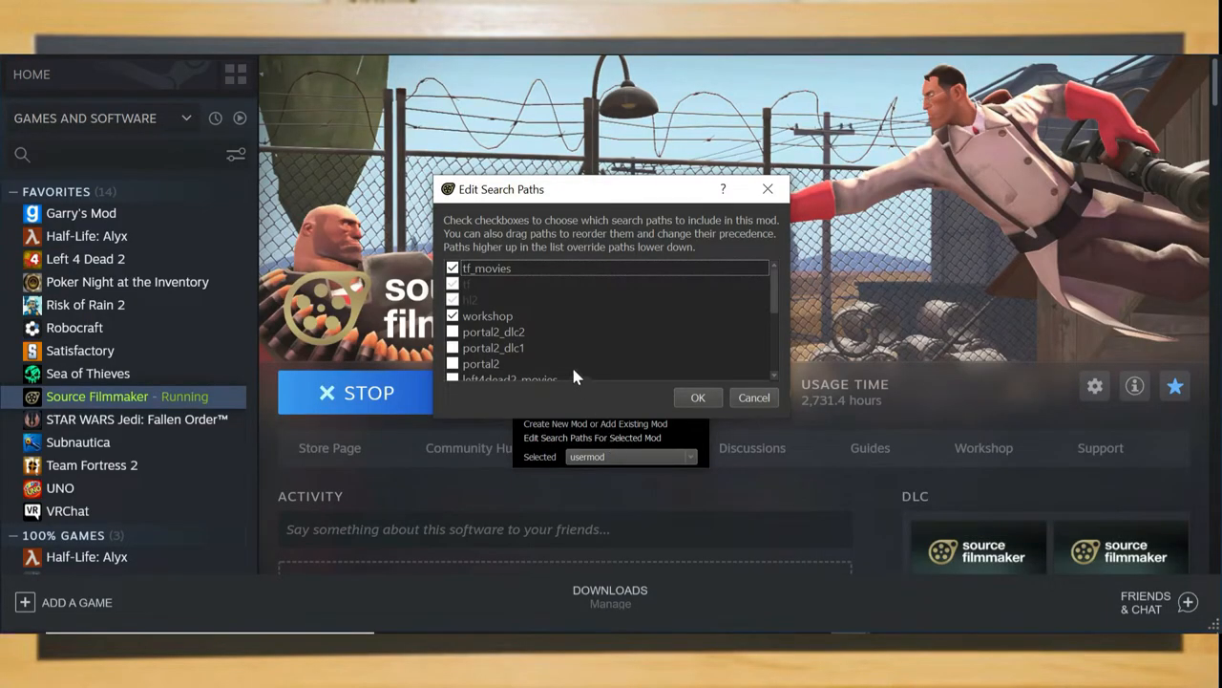
mouse_move(773, 306)
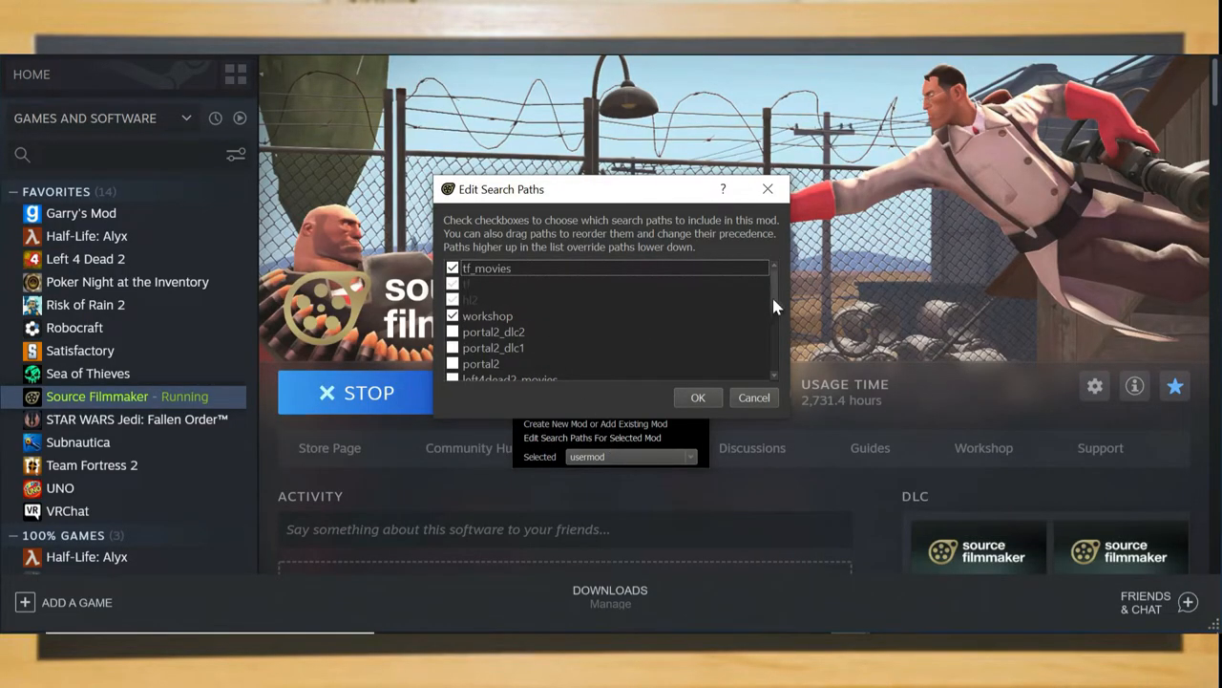
scroll("down", 3)
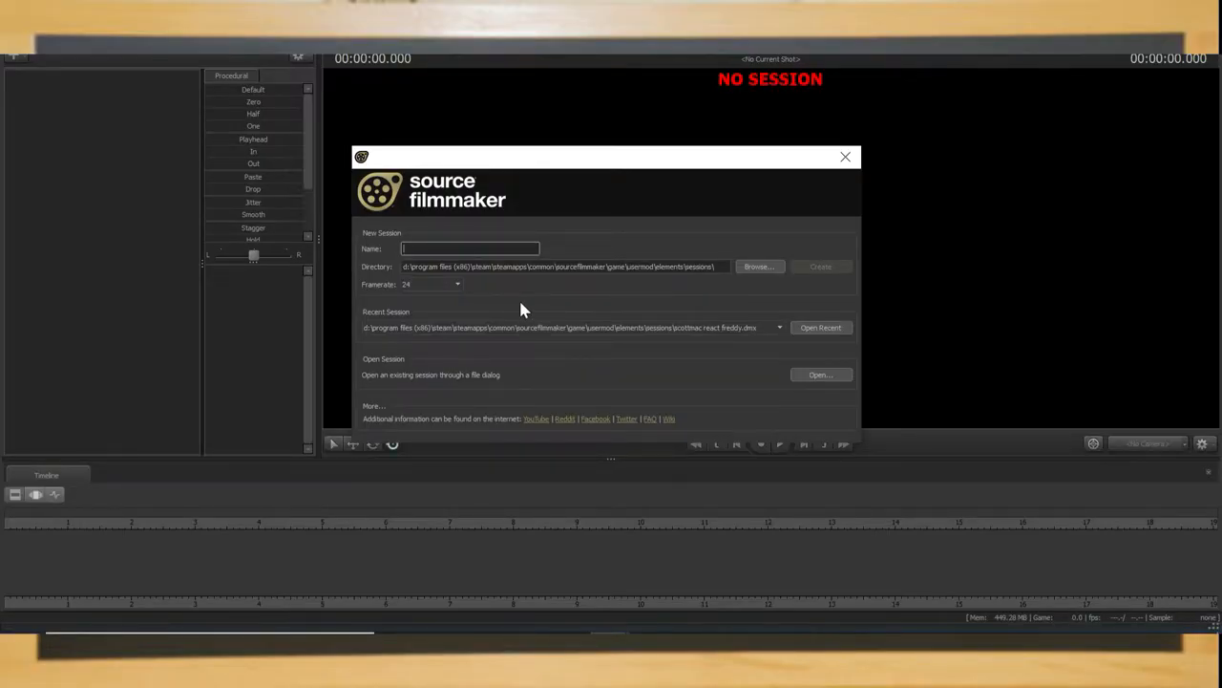
Name the new session 'sfm guide: models' and create it
type("sfm guide: models")
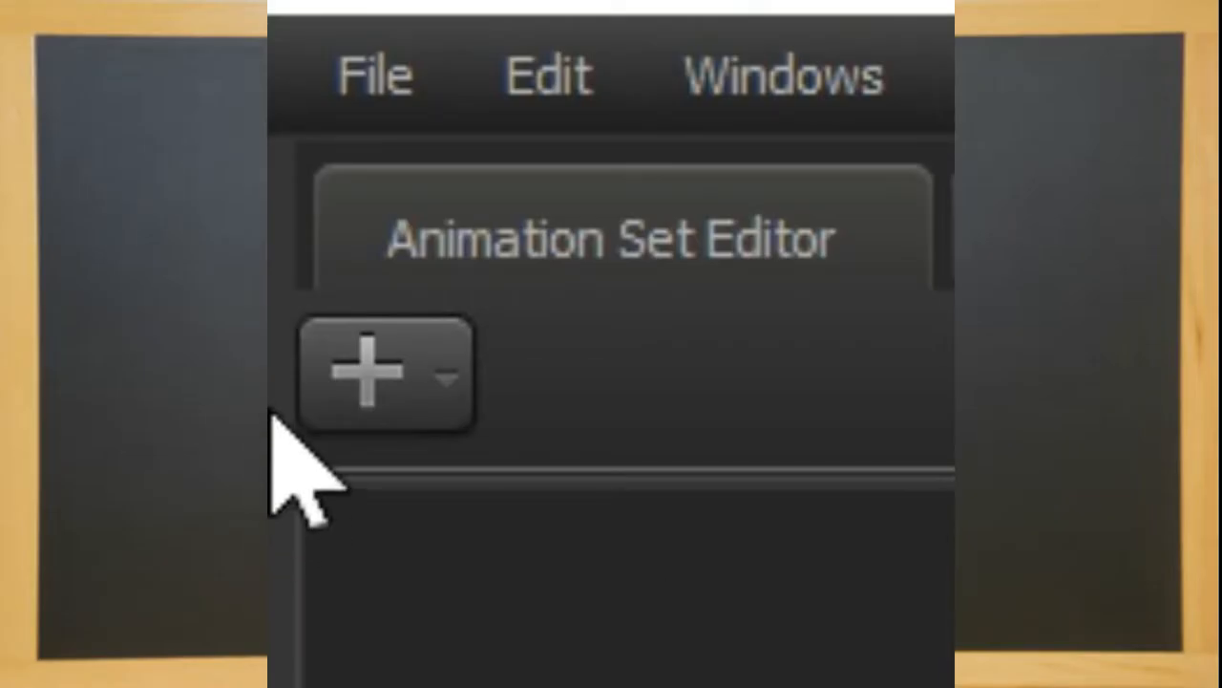
Create an animation set for a new model, filtering for 'heavy' to load the Heavy
left_click(375, 370)
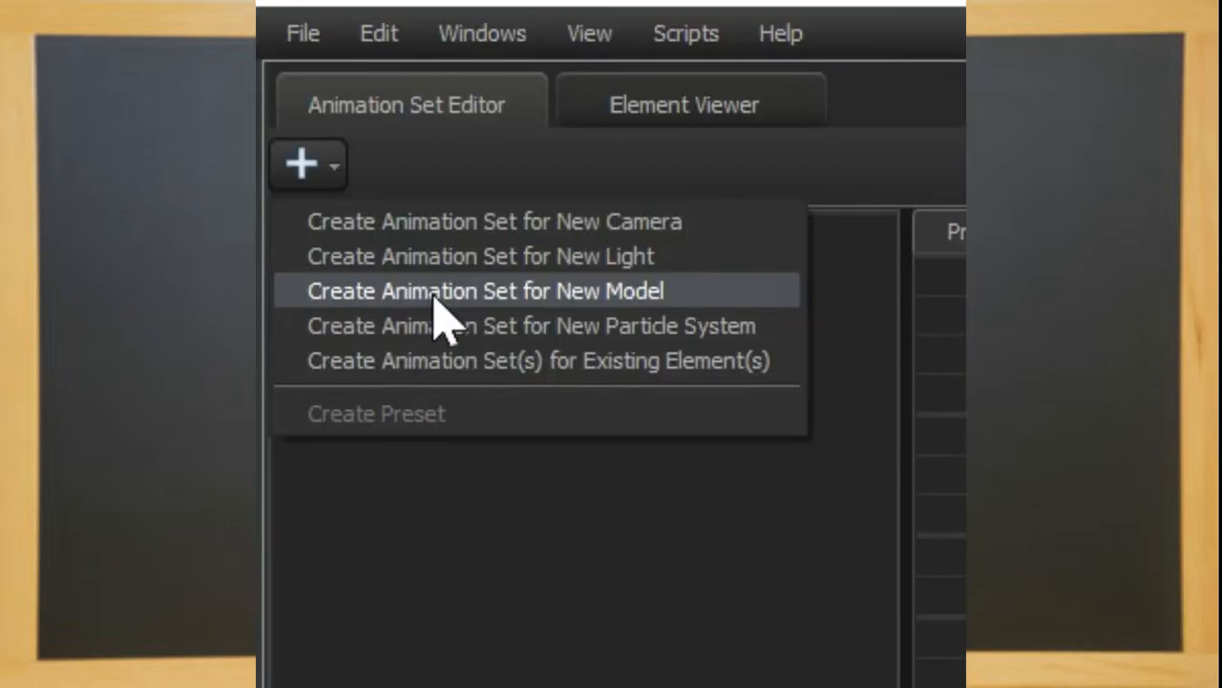
mouse_move(456, 329)
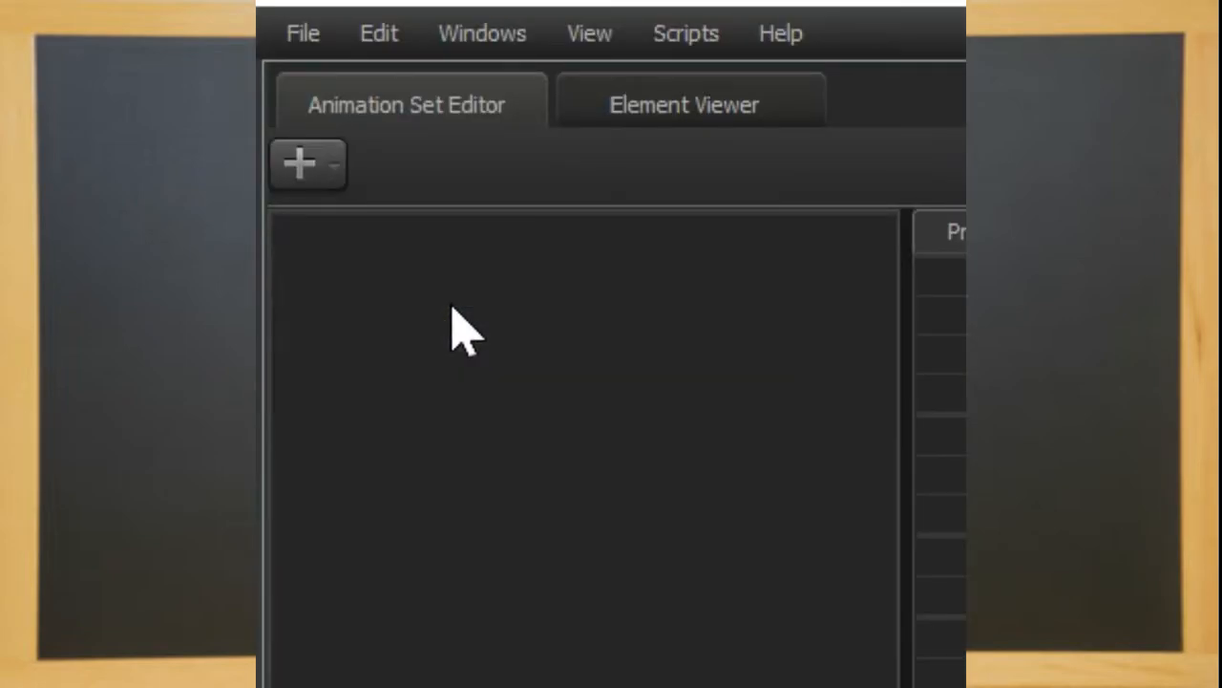
left_click(298, 162)
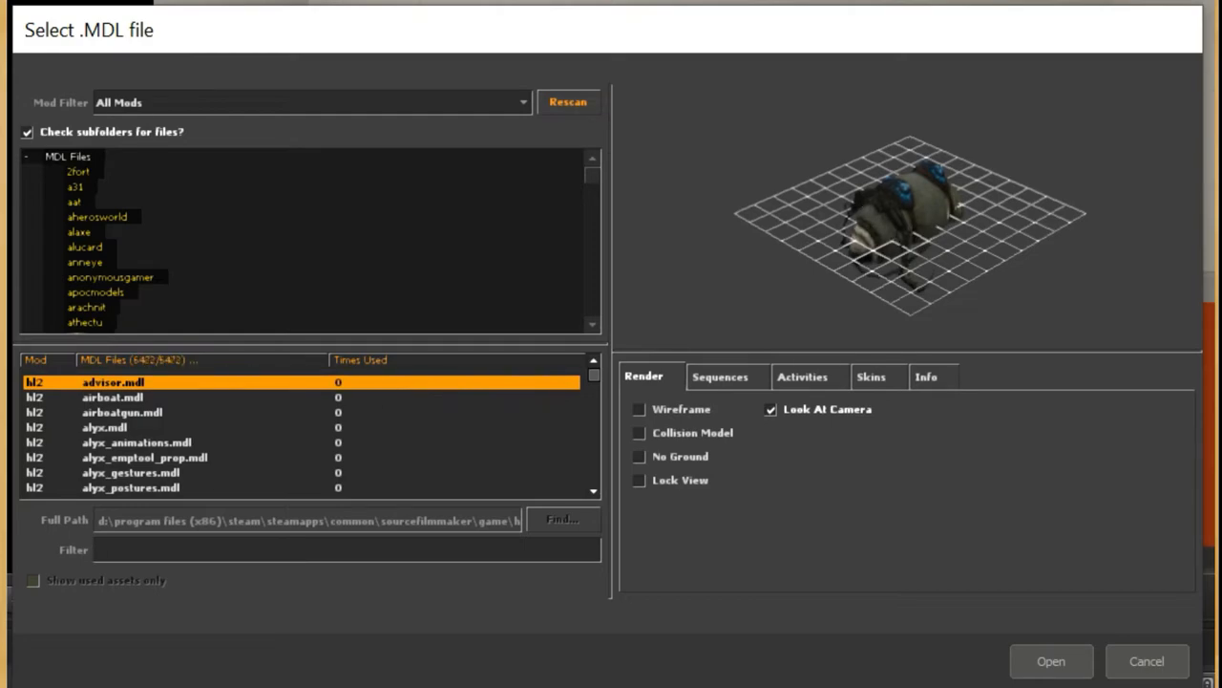
left_click(344, 550)
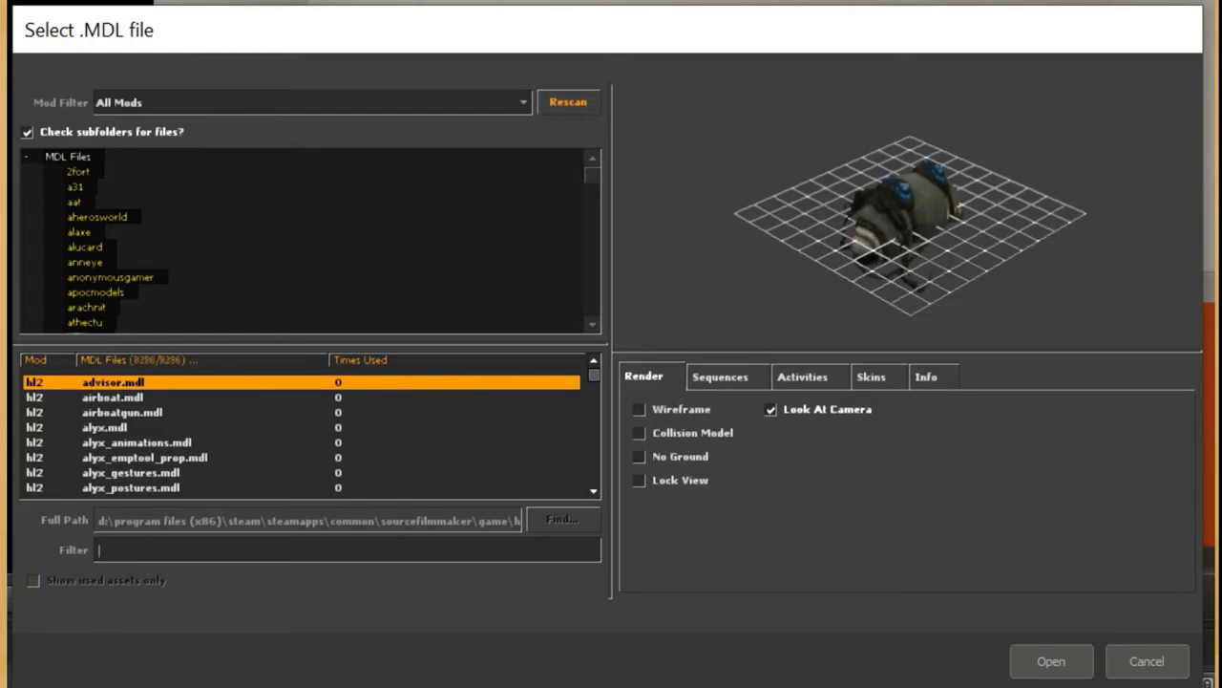
left_click(521, 103)
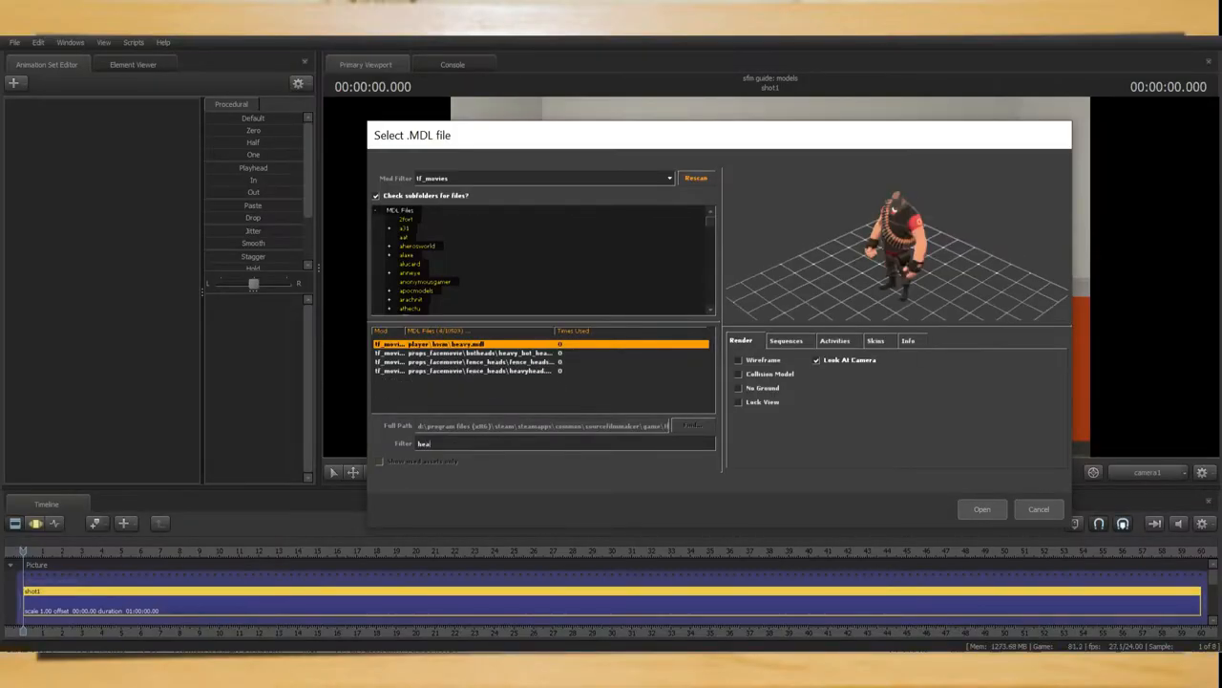
type("heavy")
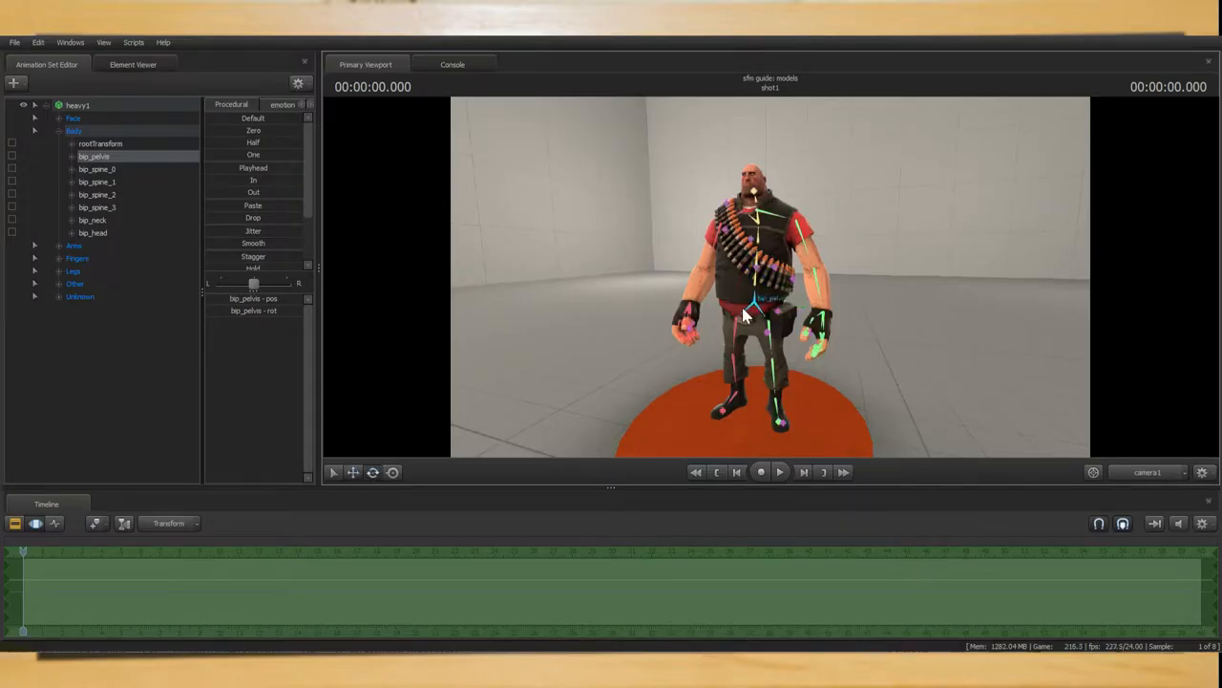
Expand the Heavy's bone groups and select the upper-arm and right-hand bones for posing
left_click(57, 272)
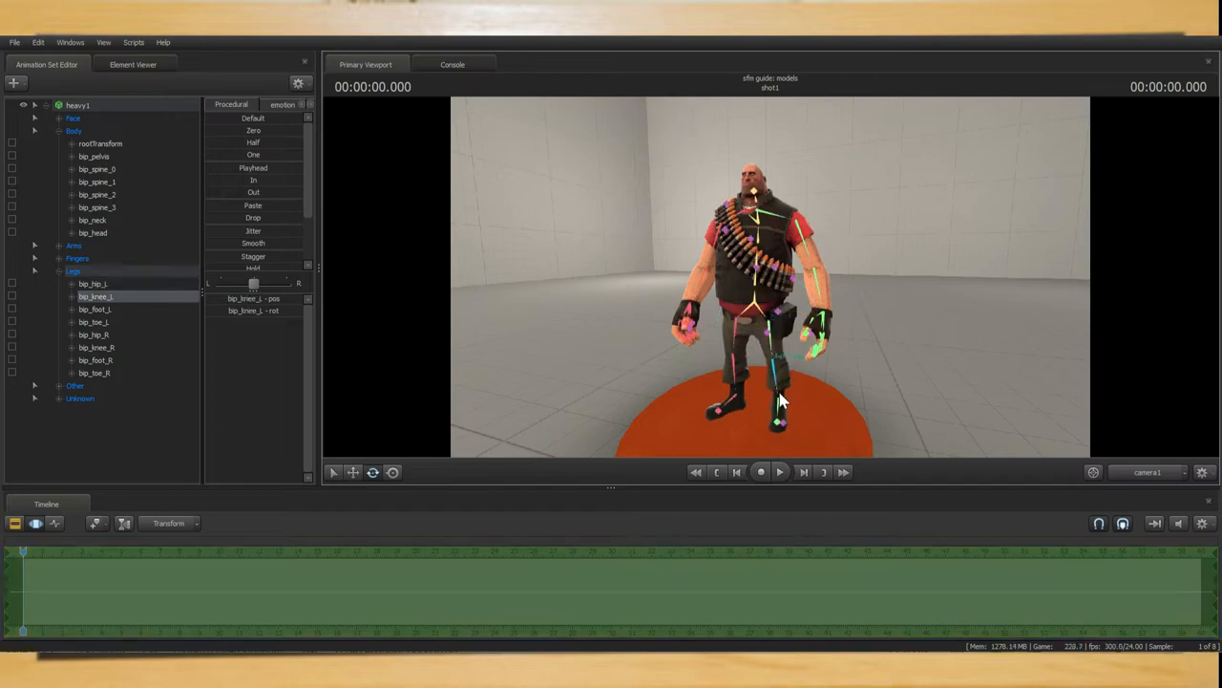
left_click(95, 168)
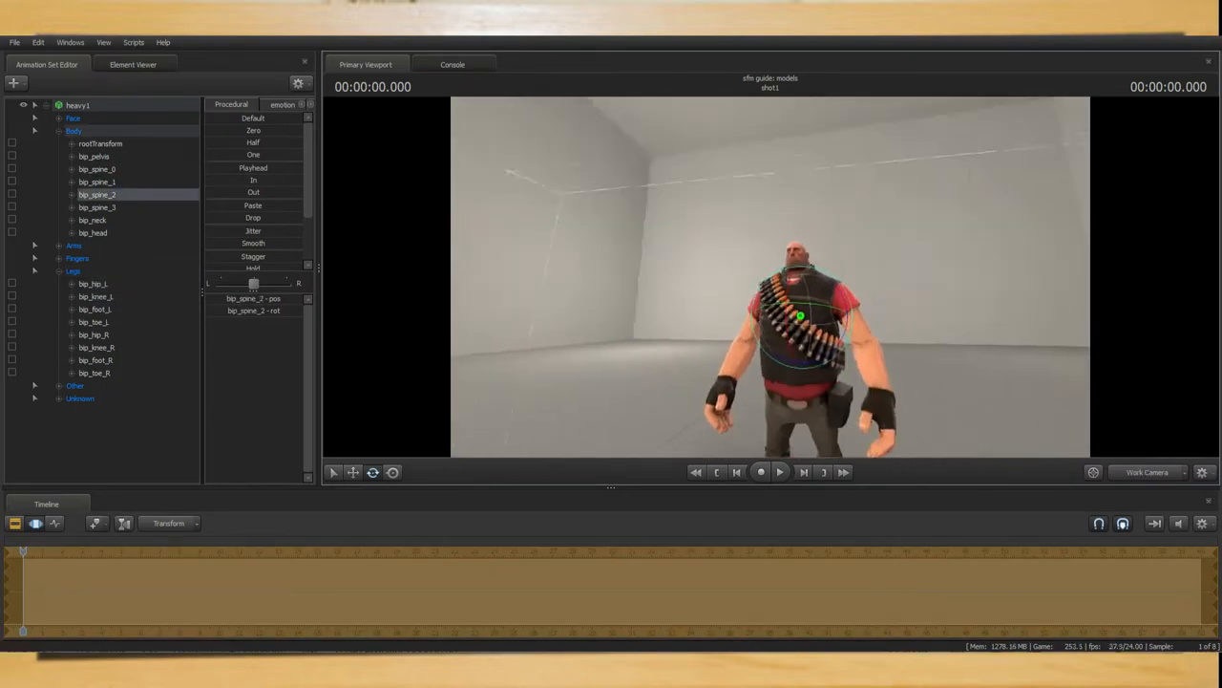
left_click(92, 233)
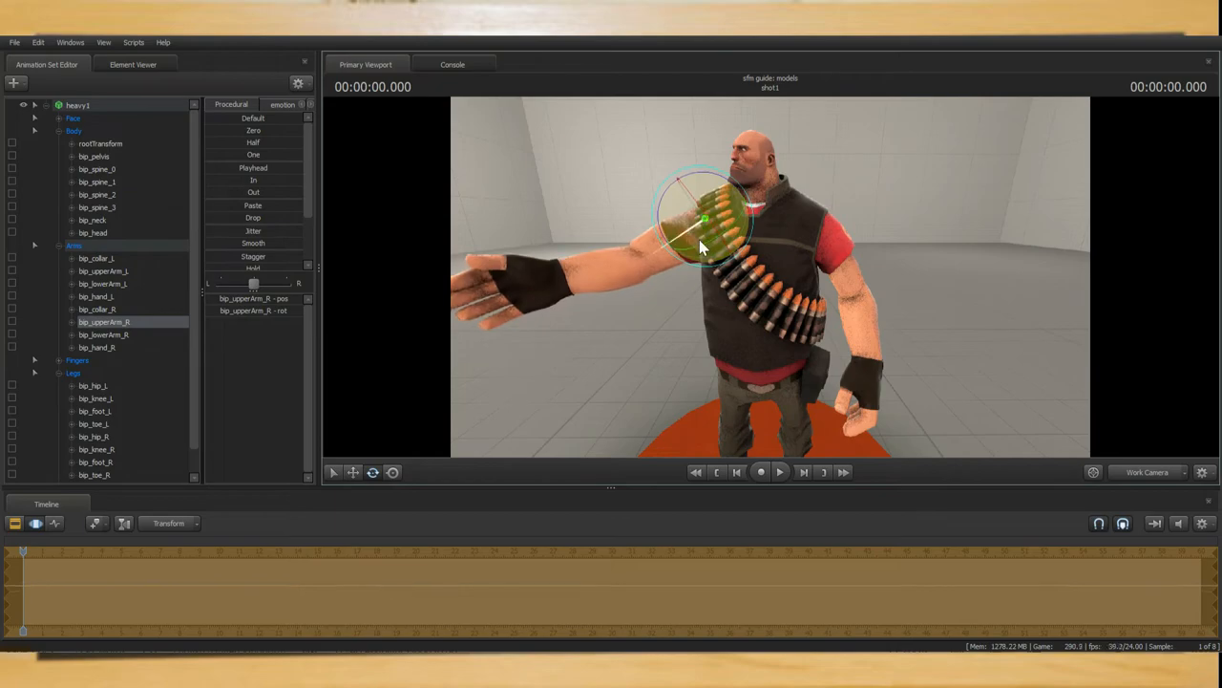
left_click(96, 348)
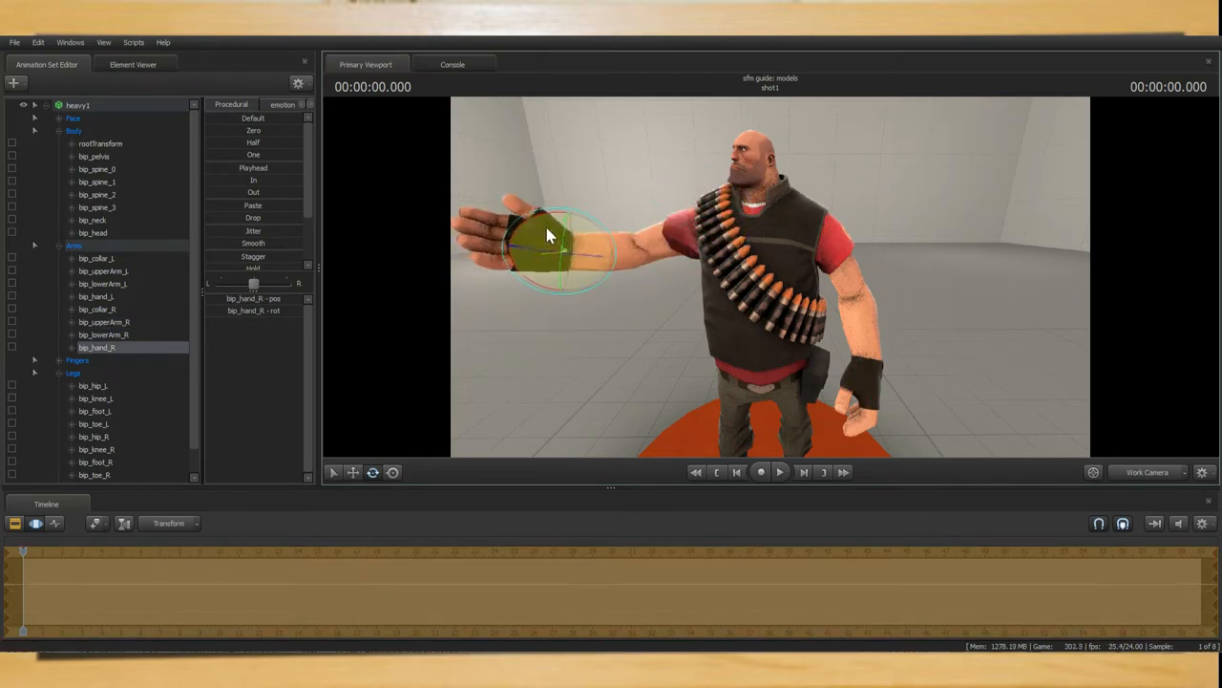
left_click(104, 334)
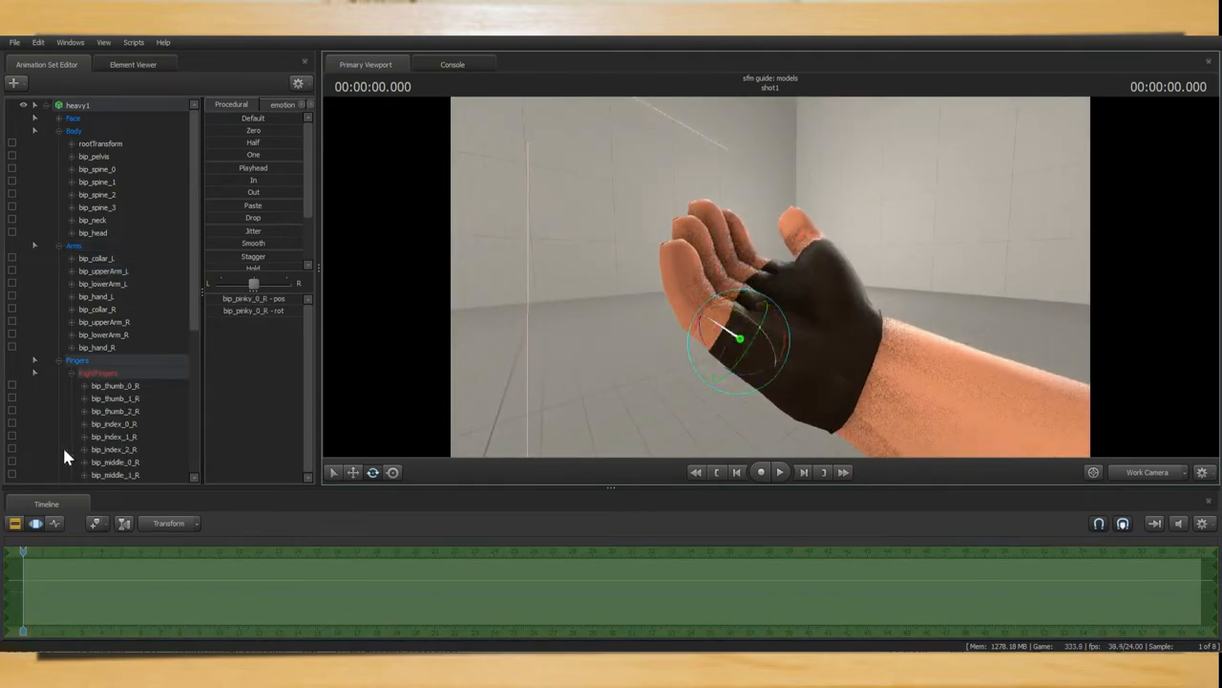
Select the right pinky bones and set the gizmo's Rotation Mode to Local
scroll("down", 3)
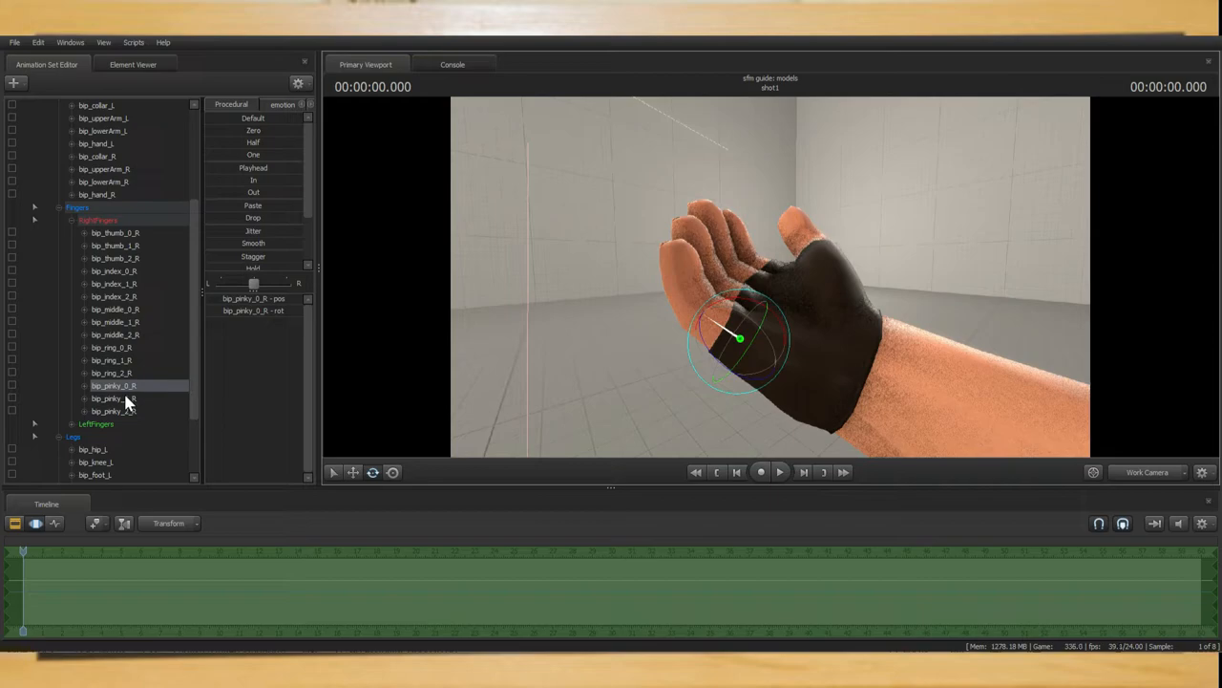
left_click(114, 399)
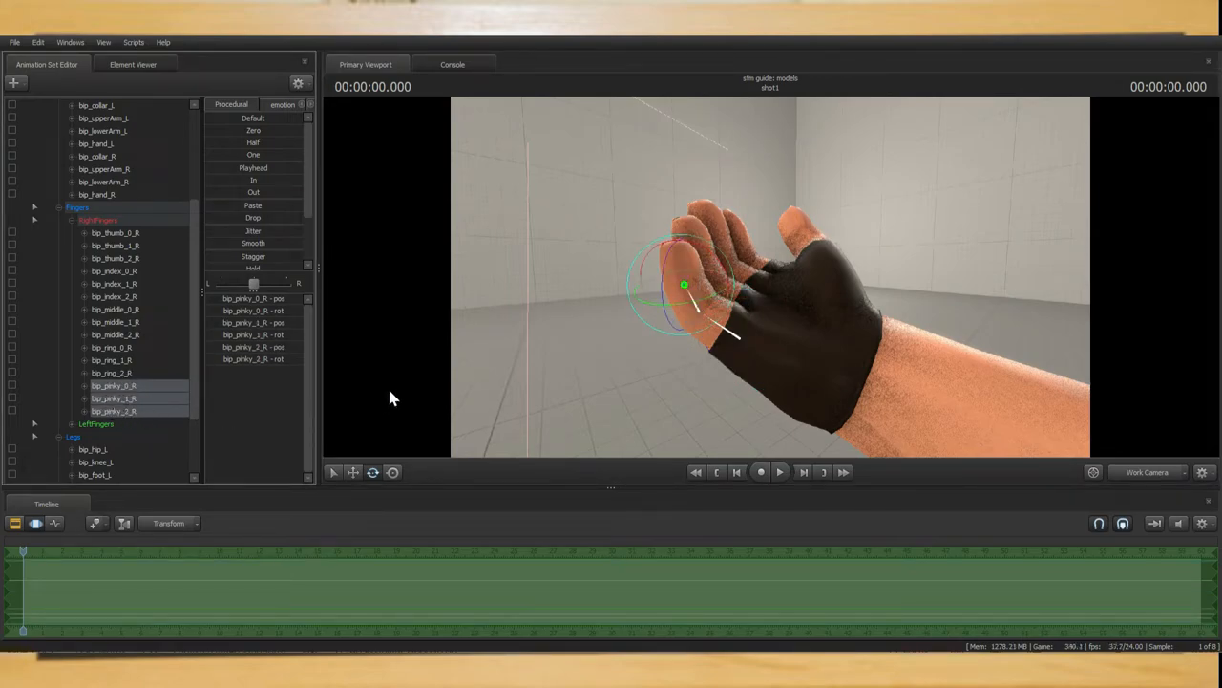
right_click(683, 285)
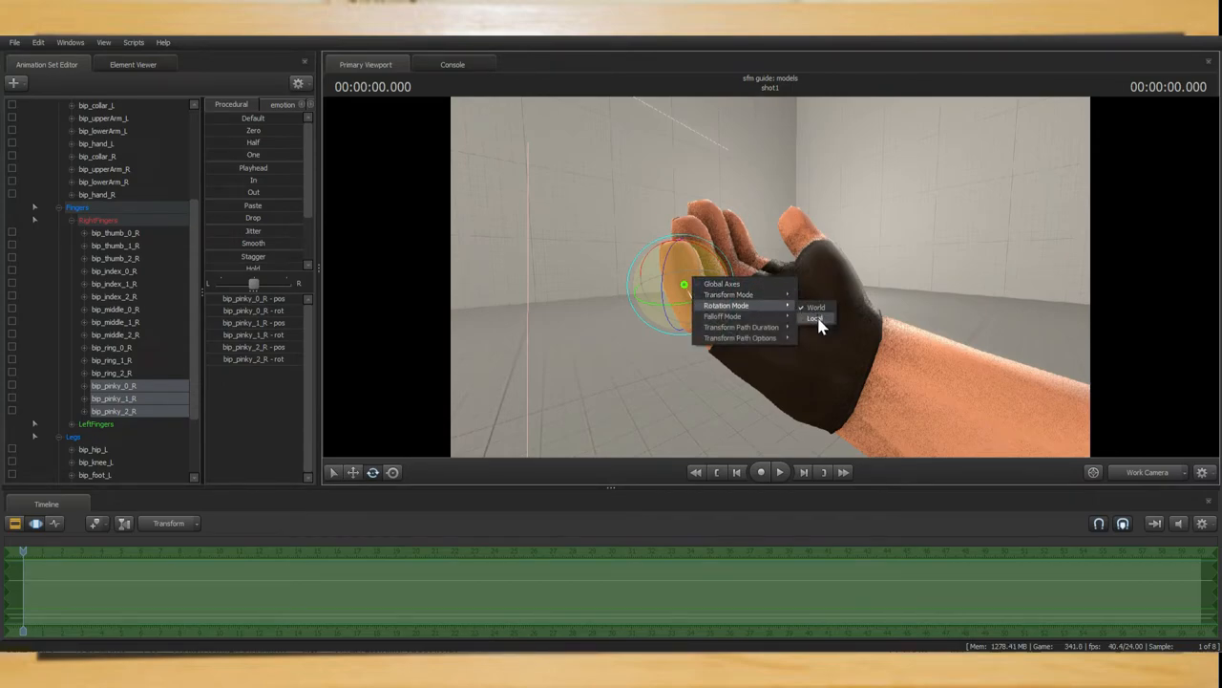
left_click(815, 317)
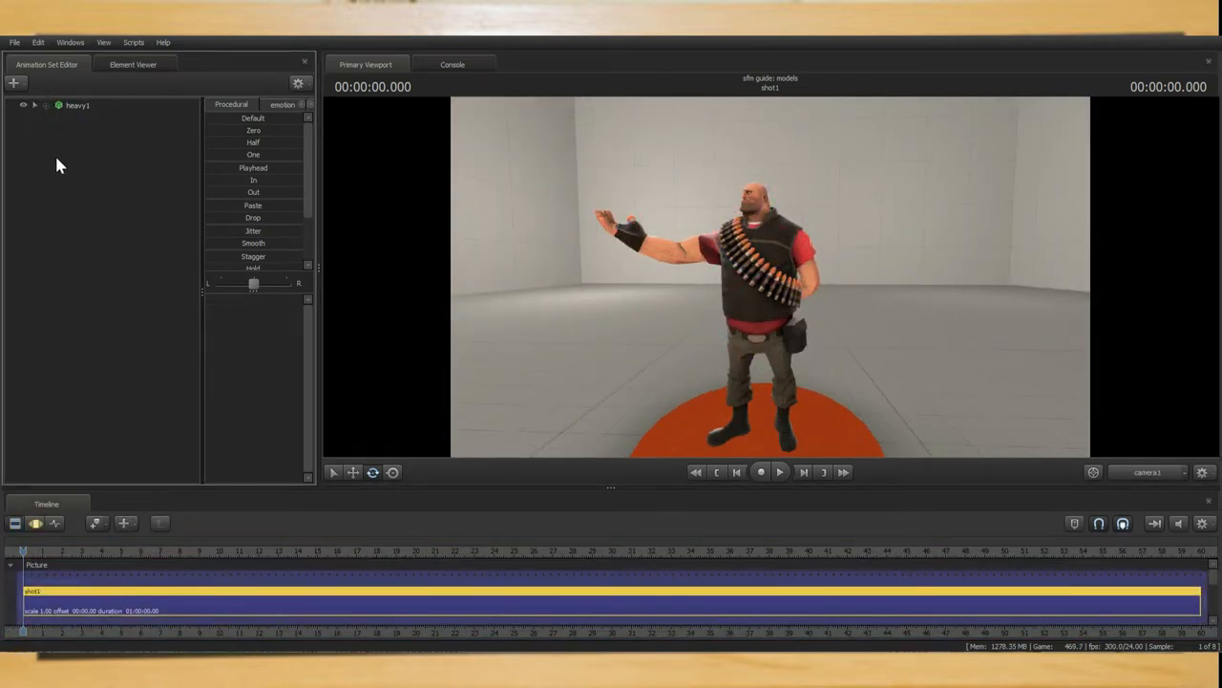
mouse_move(69, 190)
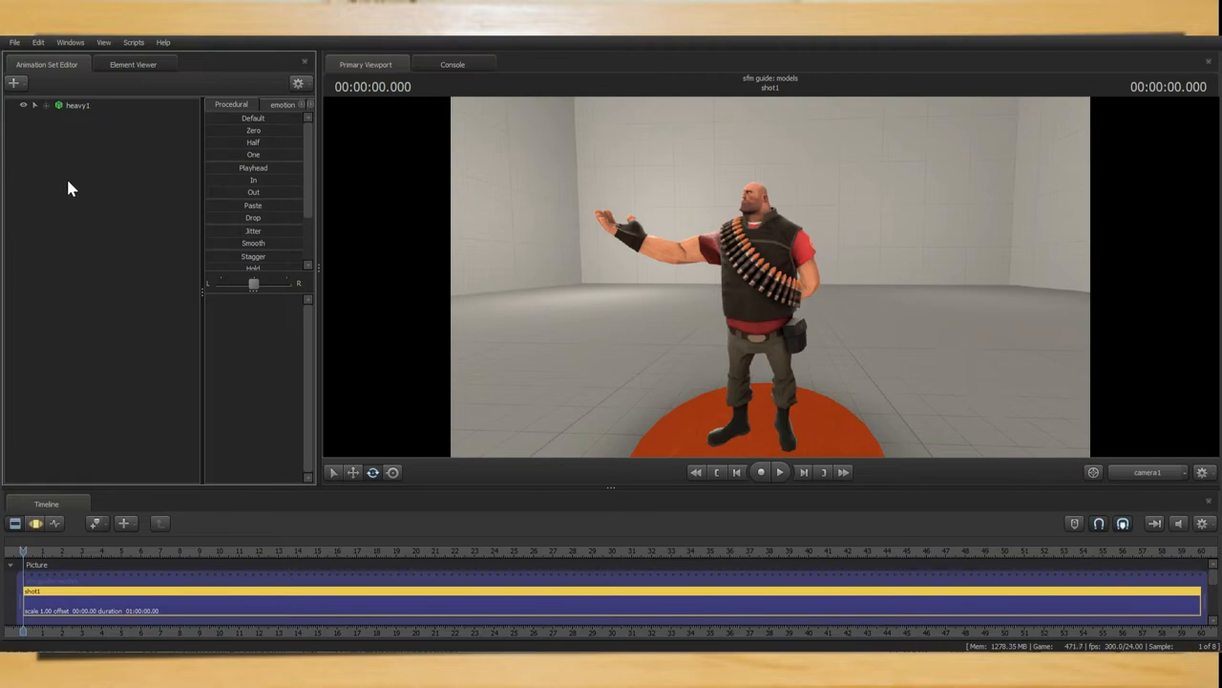
Add the Officer's Ushanka Team Fortress item to the heavy1 animation set
left_click(78, 105)
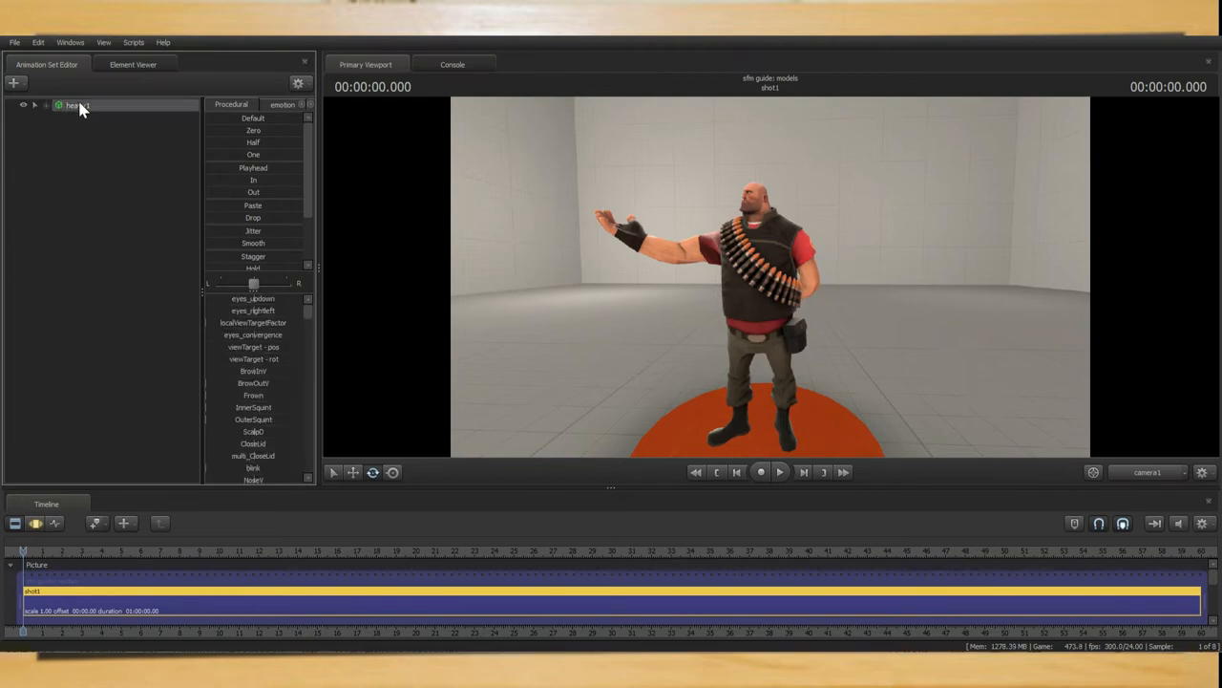
right_click(76, 105)
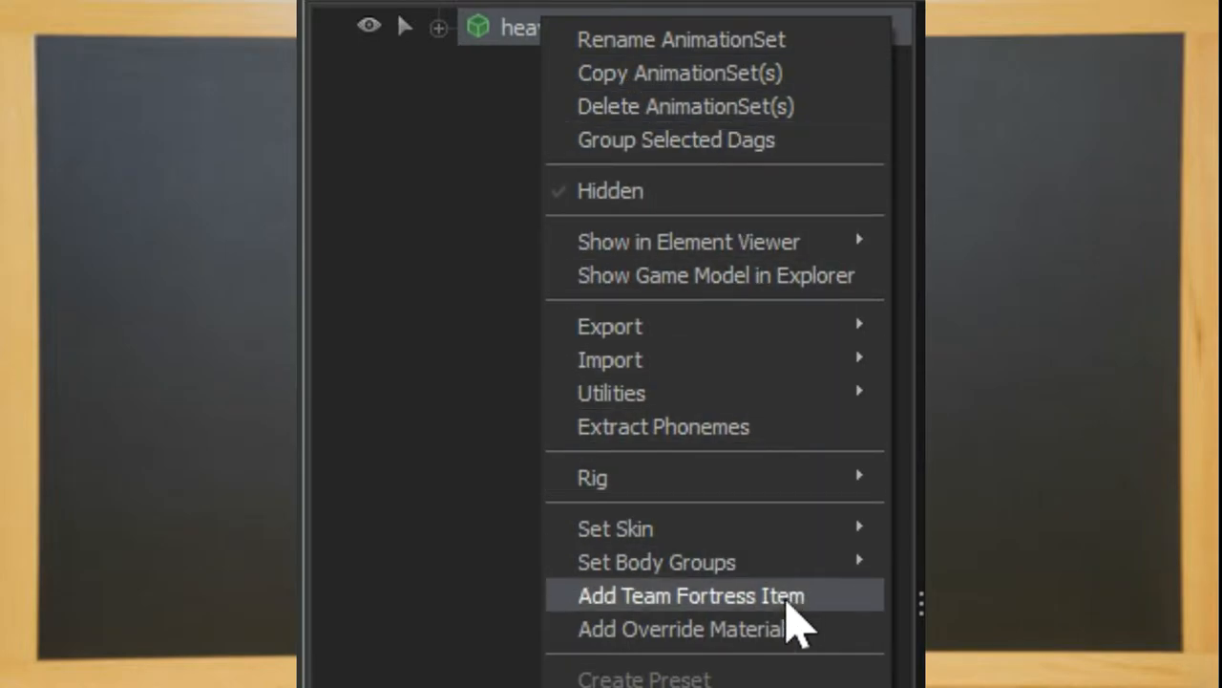
left_click(691, 594)
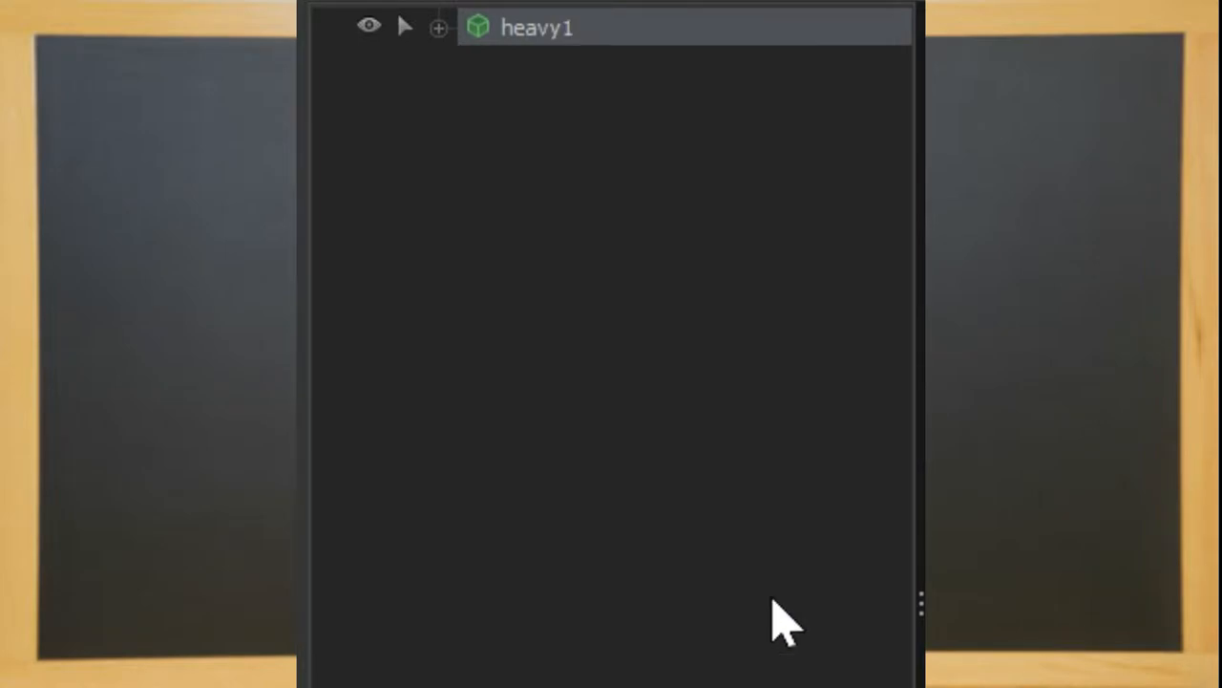
left_click(439, 27)
type("Officer's Ushanka")
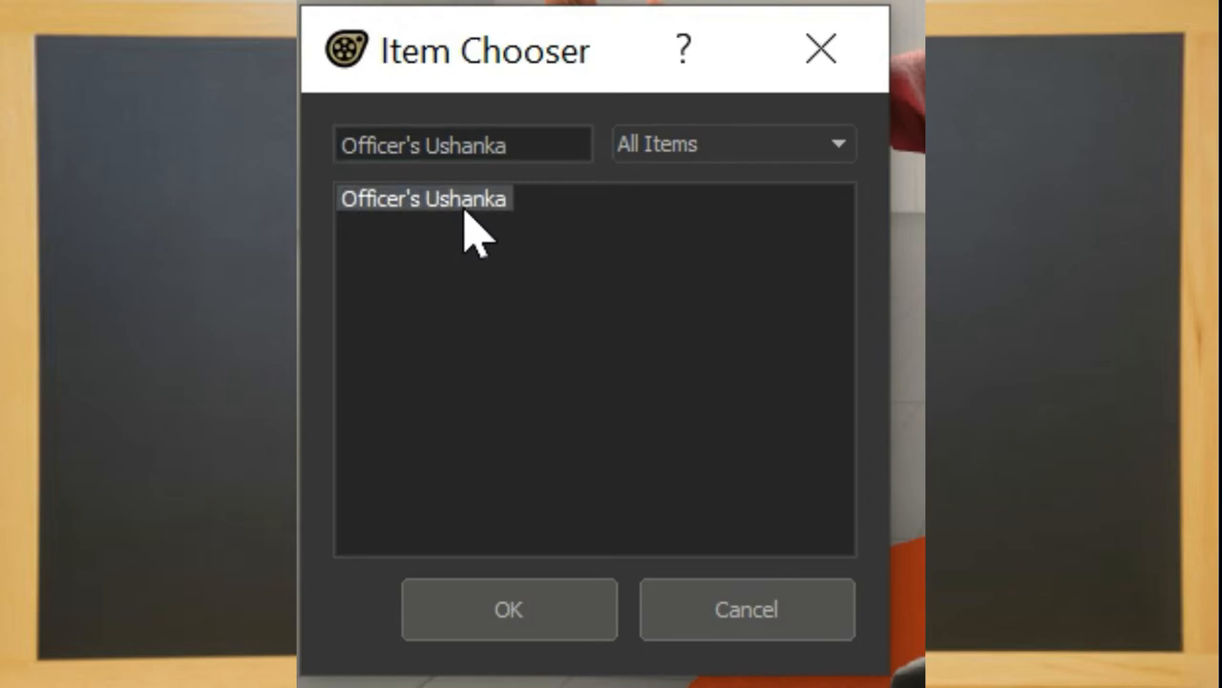
mouse_move(508, 610)
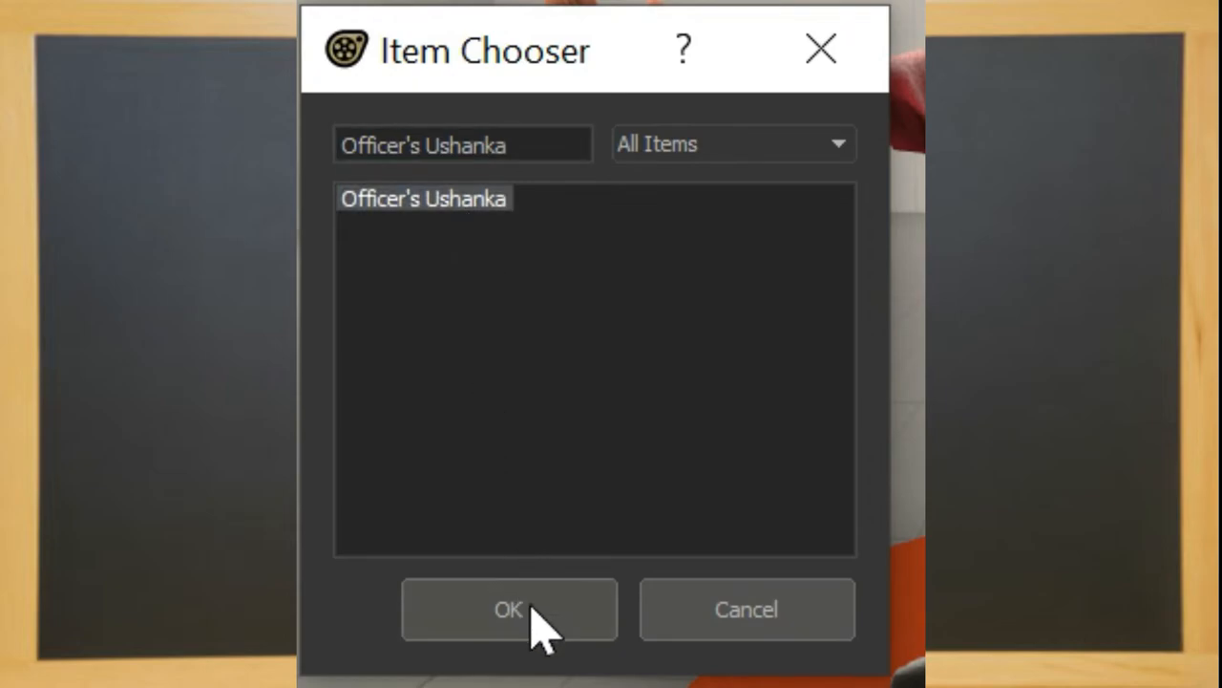
left_click(508, 609)
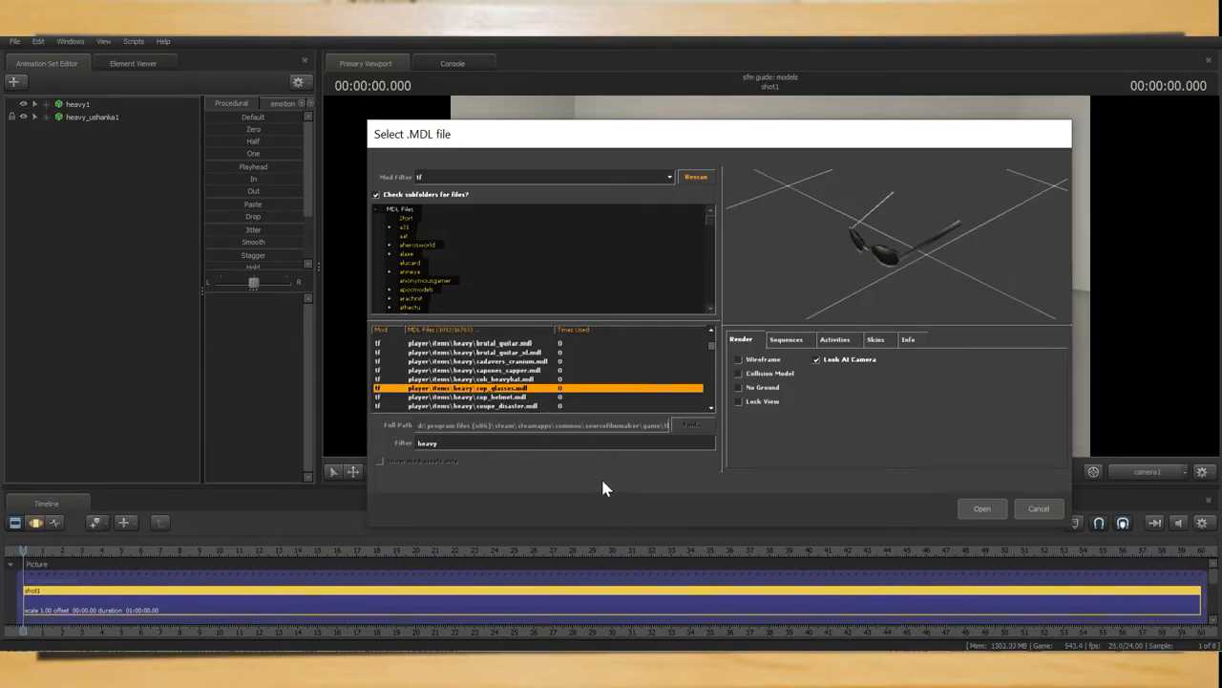
Load the cop glasses model and select the bip_head bones of heavy1 and cop_glasses1
left_click(982, 508)
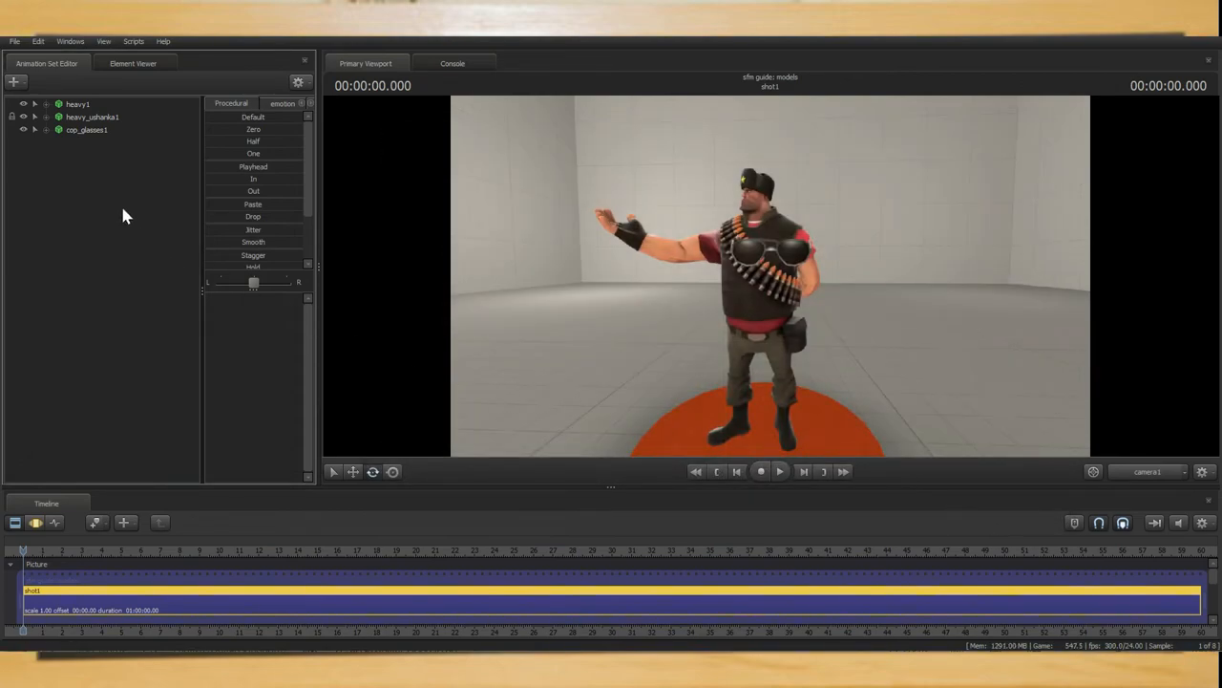
left_click(35, 103)
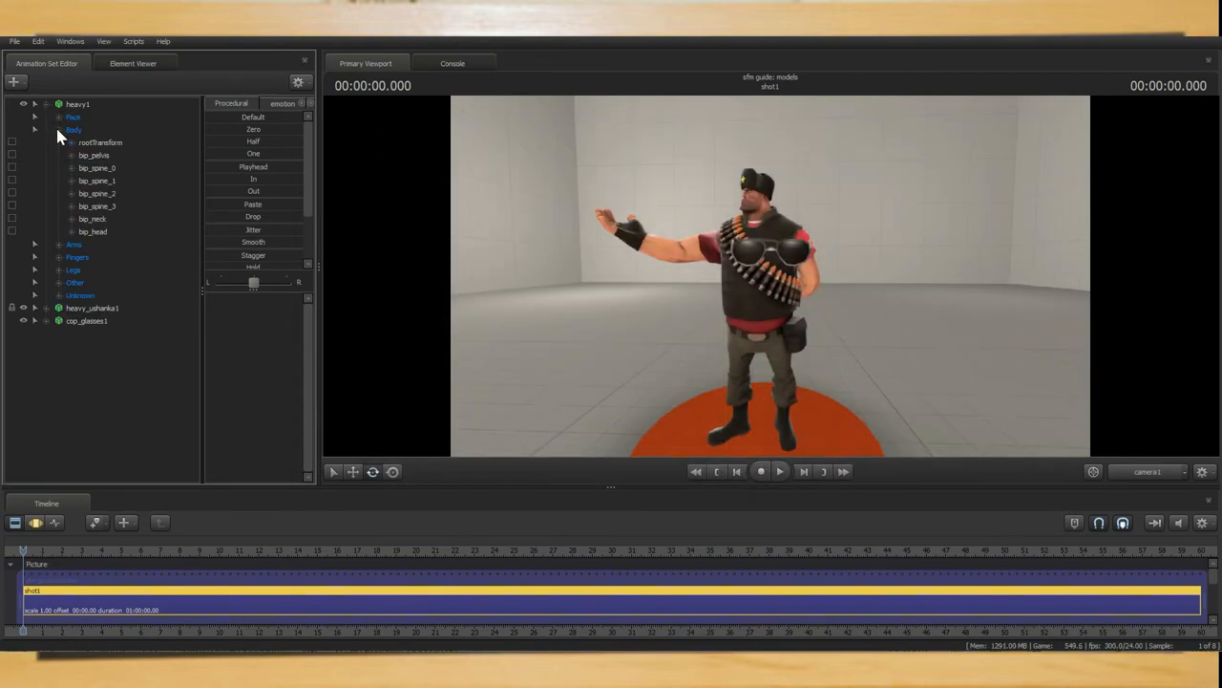
left_click(34, 332)
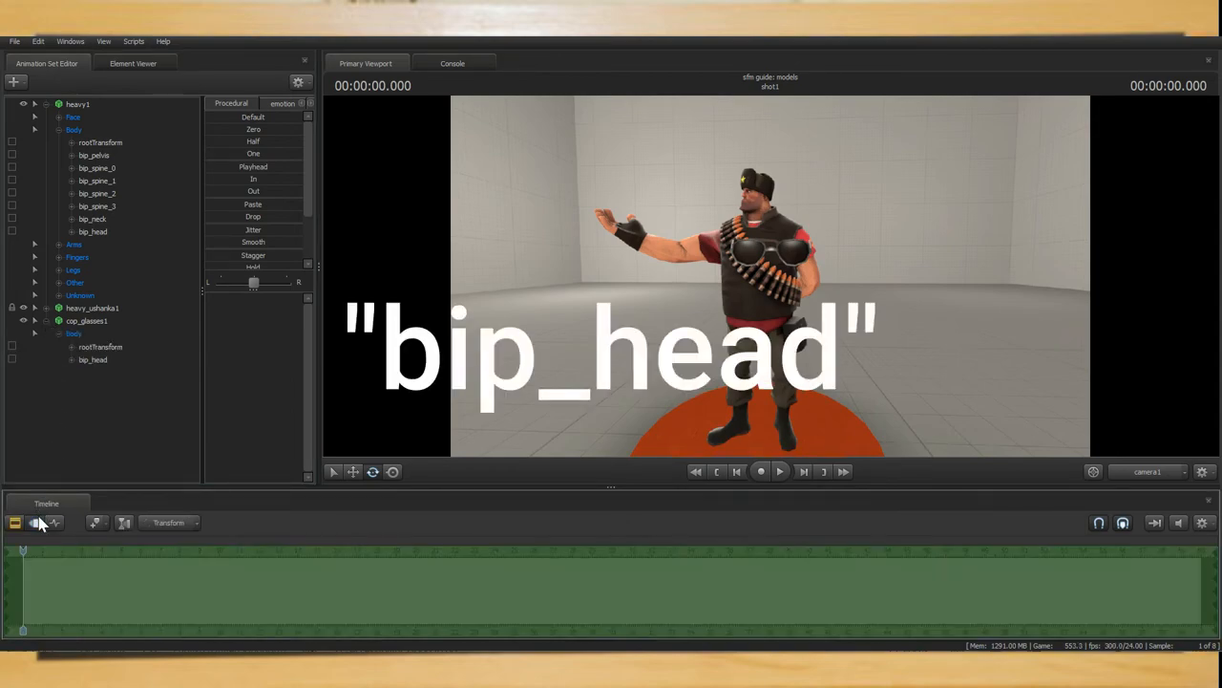
left_click(91, 218)
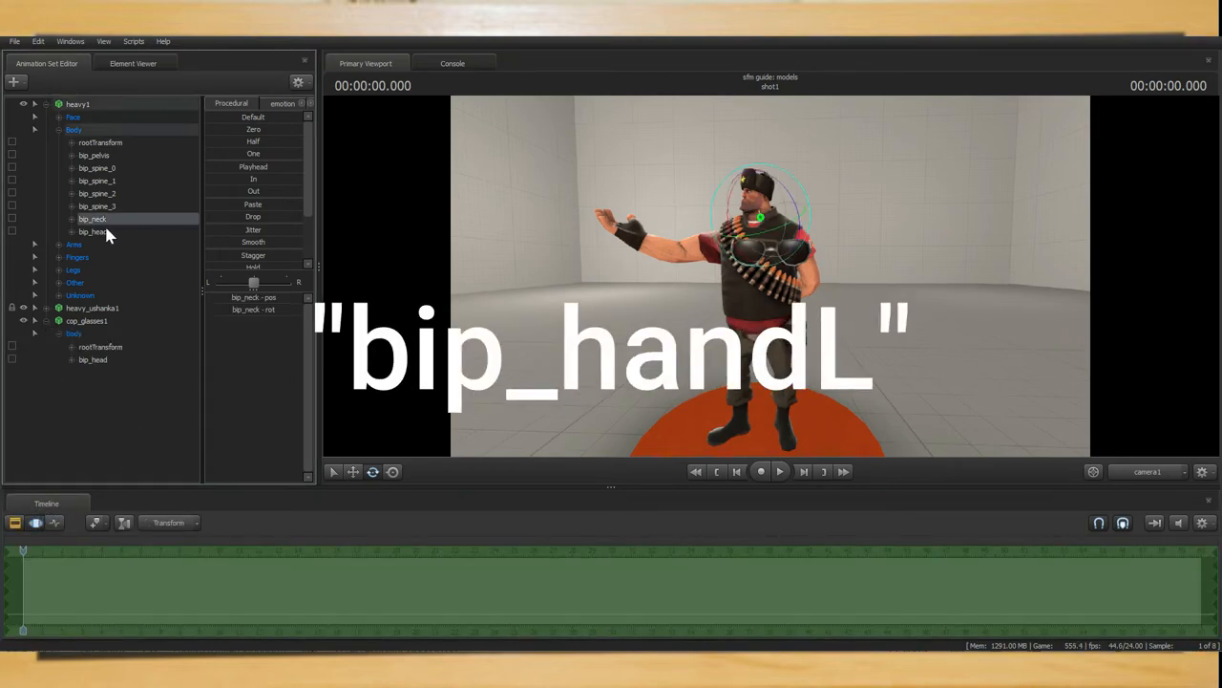
left_click(92, 231)
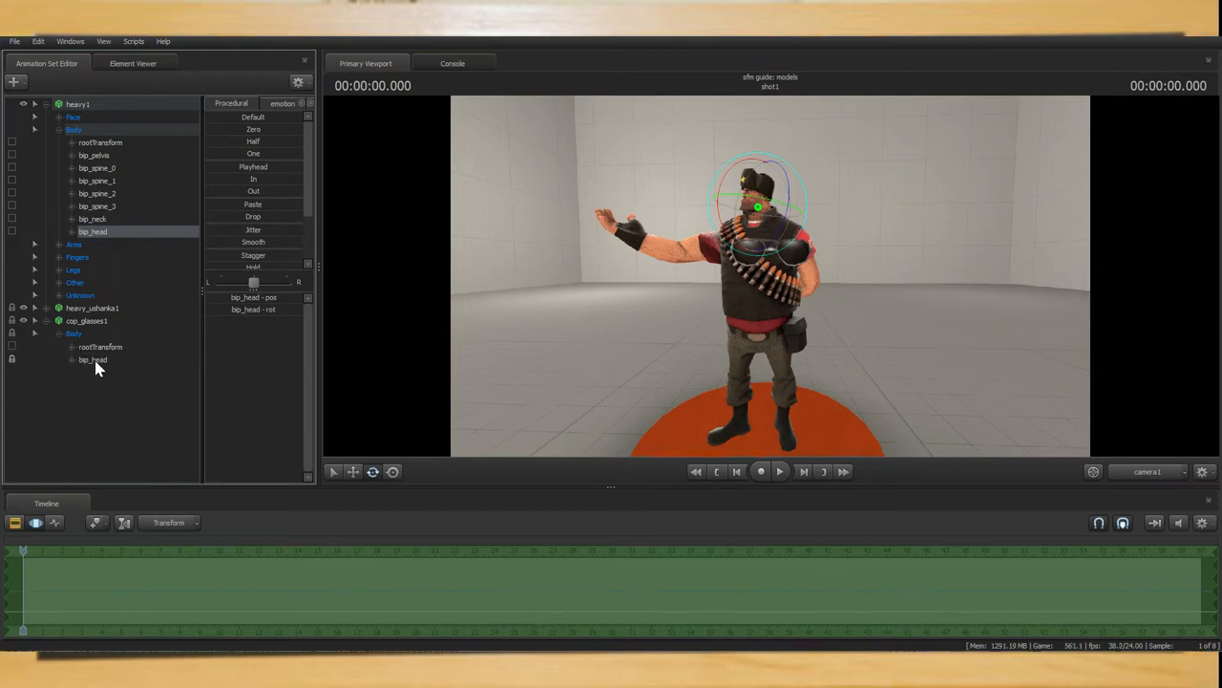
left_click(92, 359)
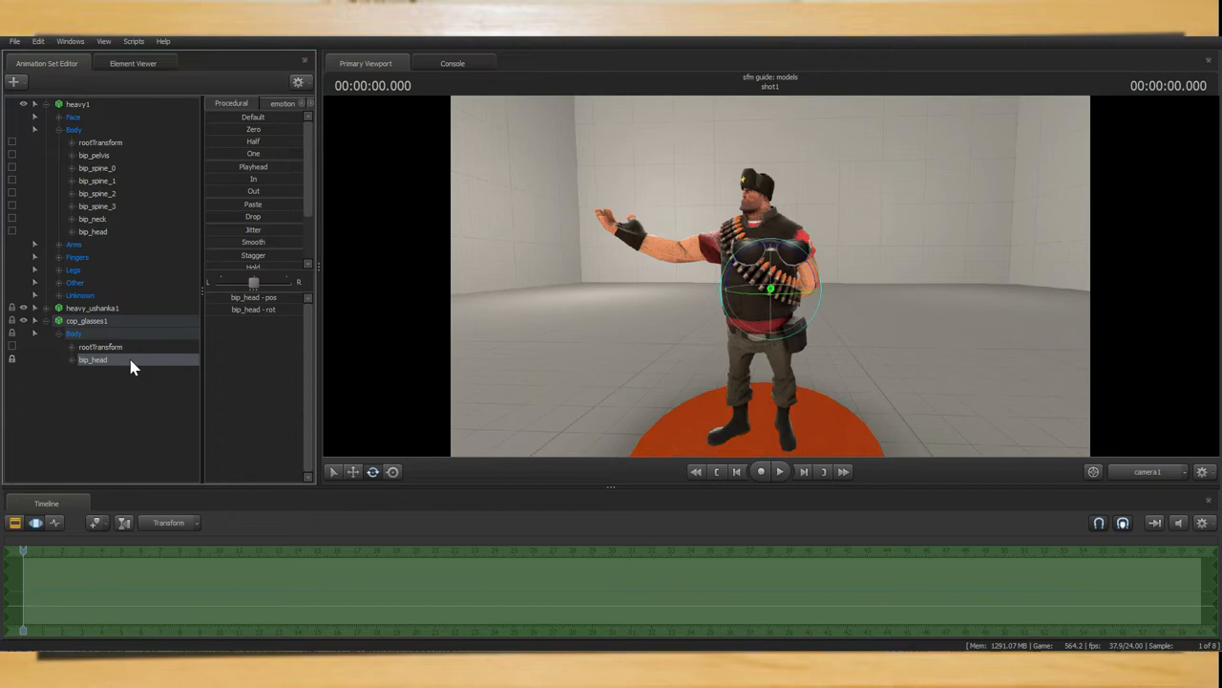
mouse_move(264, 137)
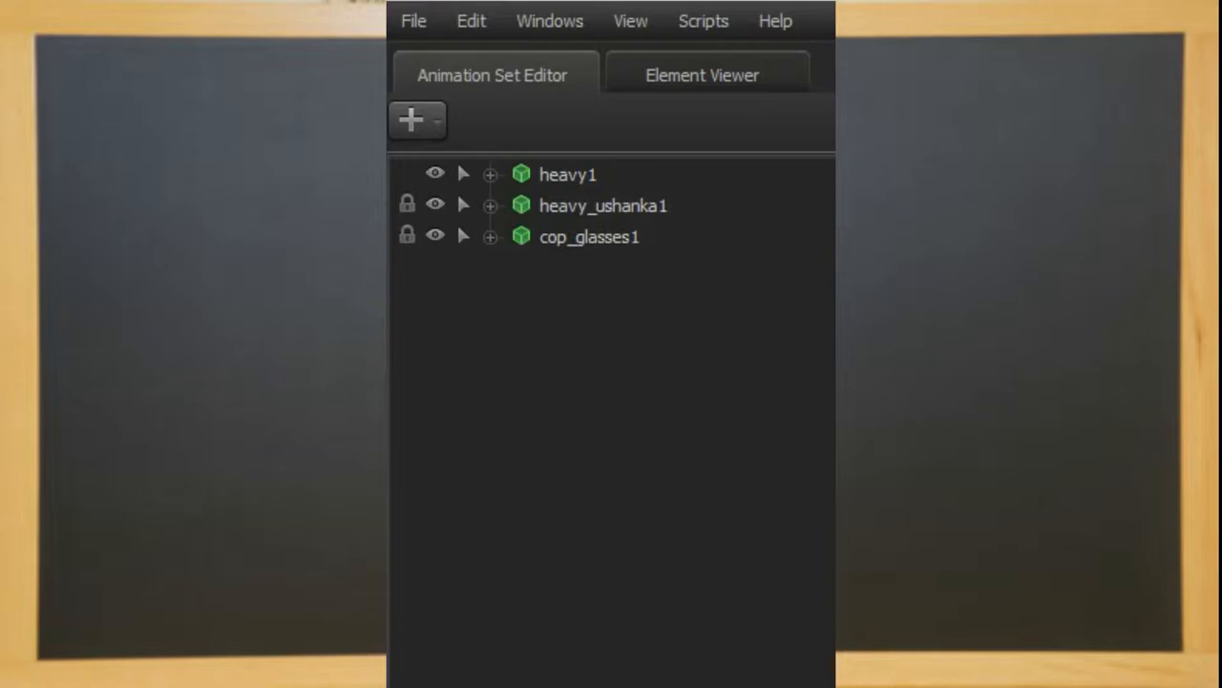
Start the Particle Editor Tool from the Windows menu and begin opening a file
left_click(550, 19)
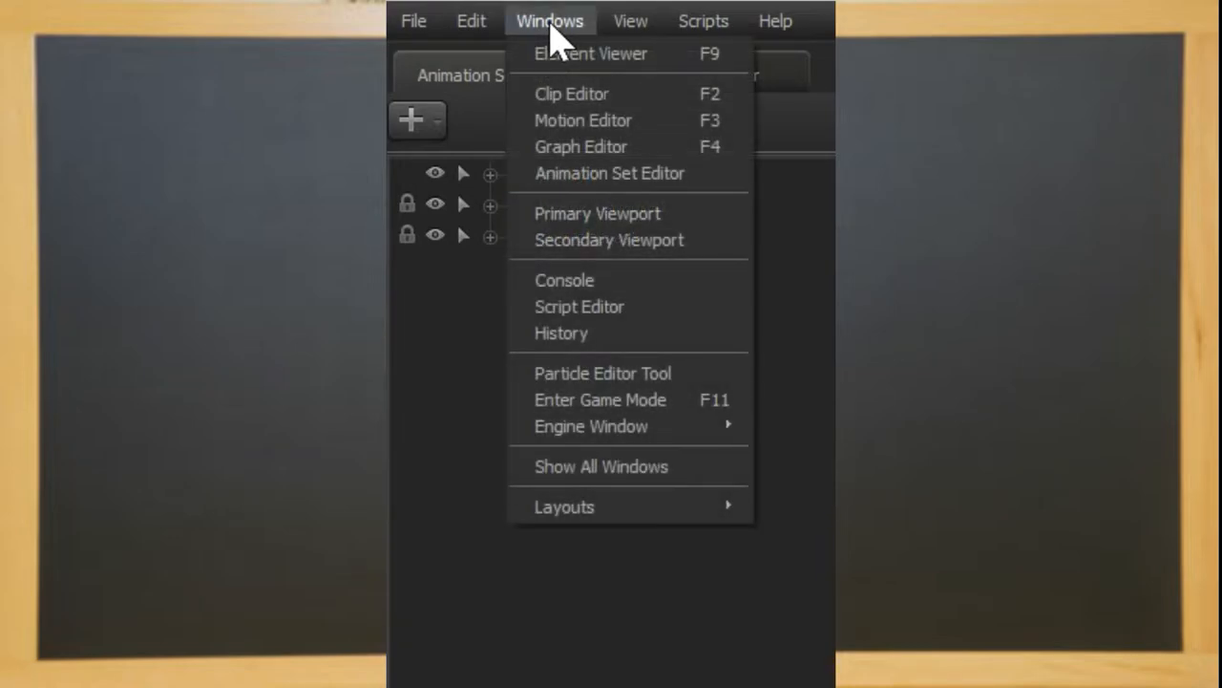
left_click(603, 372)
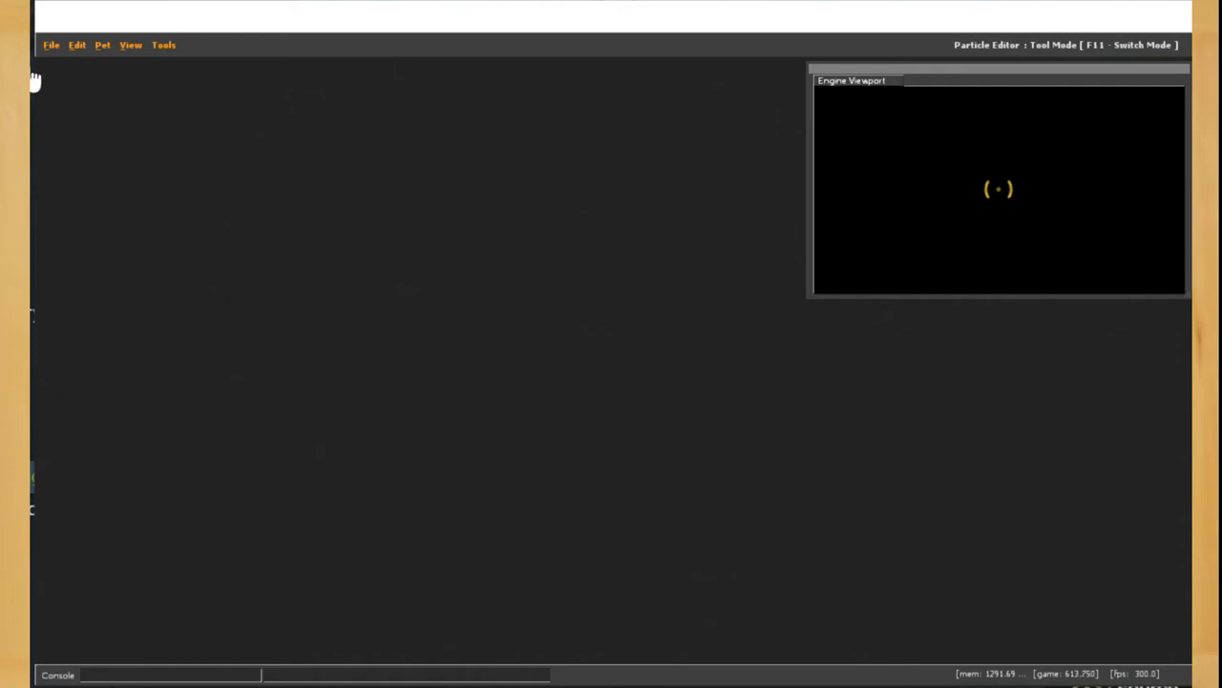
left_click(52, 45)
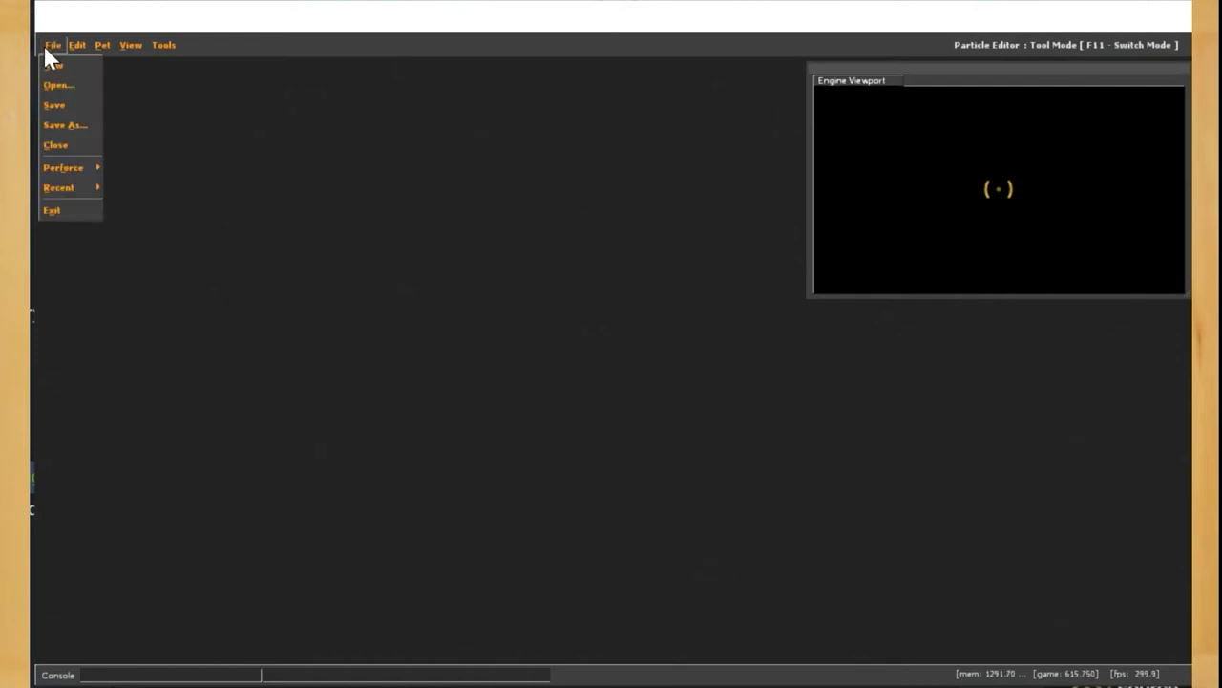
left_click(58, 84)
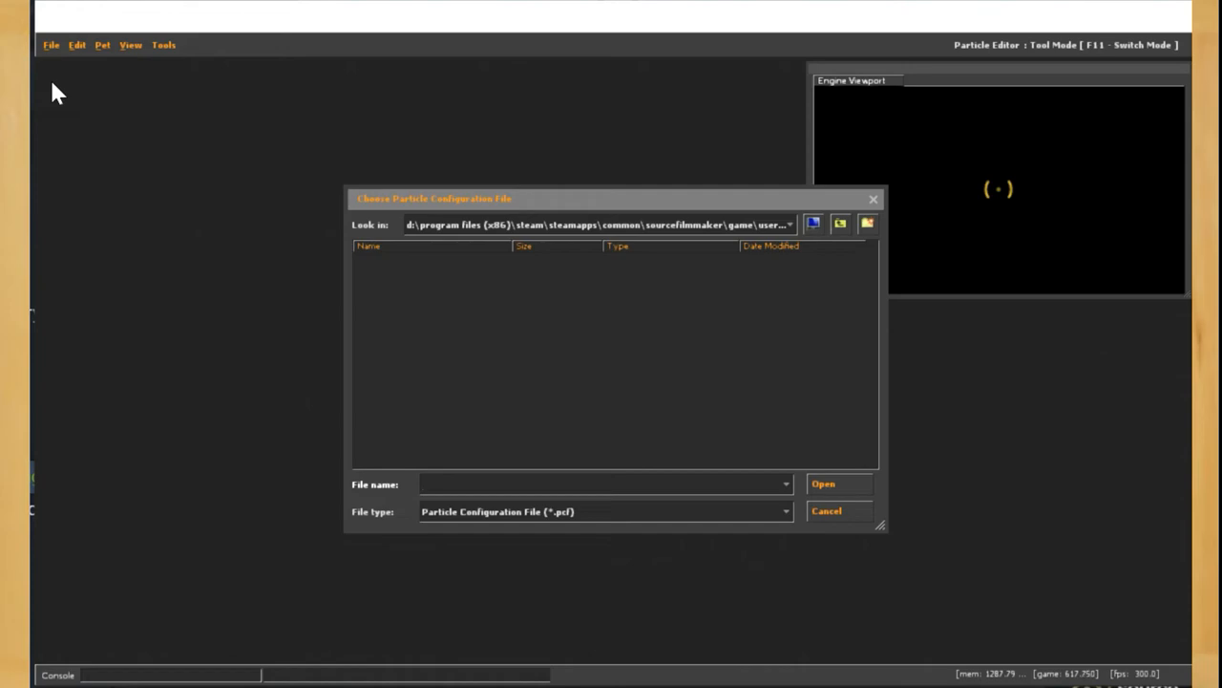
Browse up to game/tf/particles and open item_fx.pcf
left_click(840, 223)
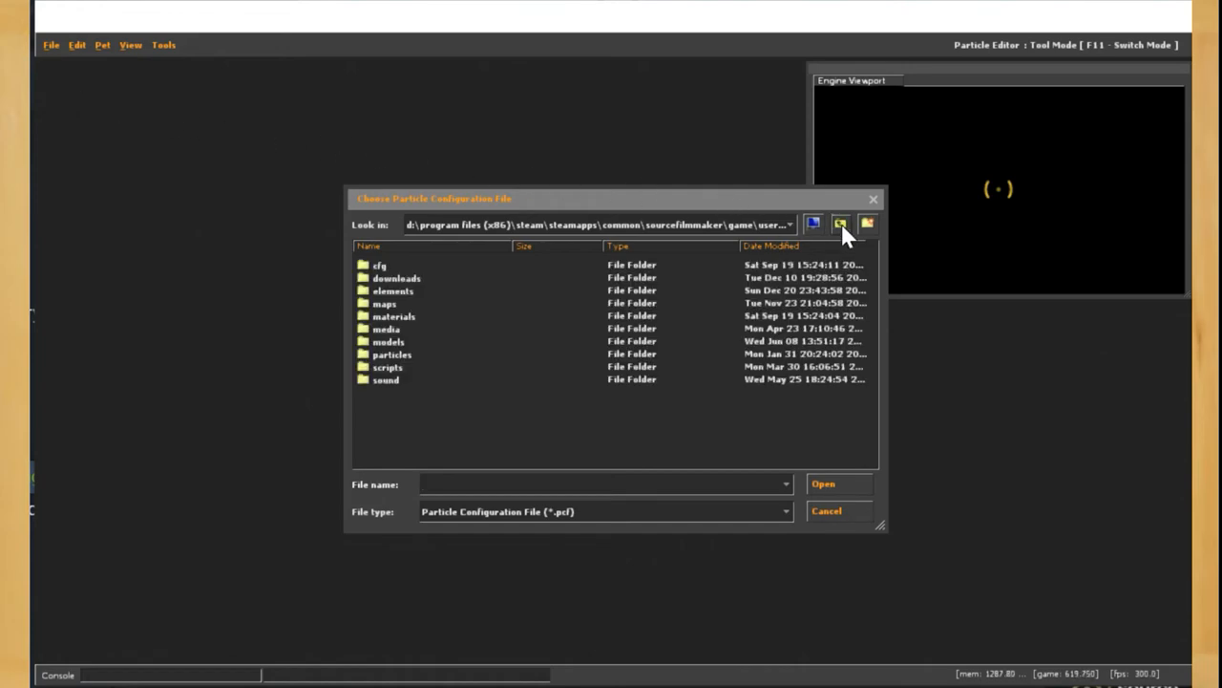
left_click(841, 224)
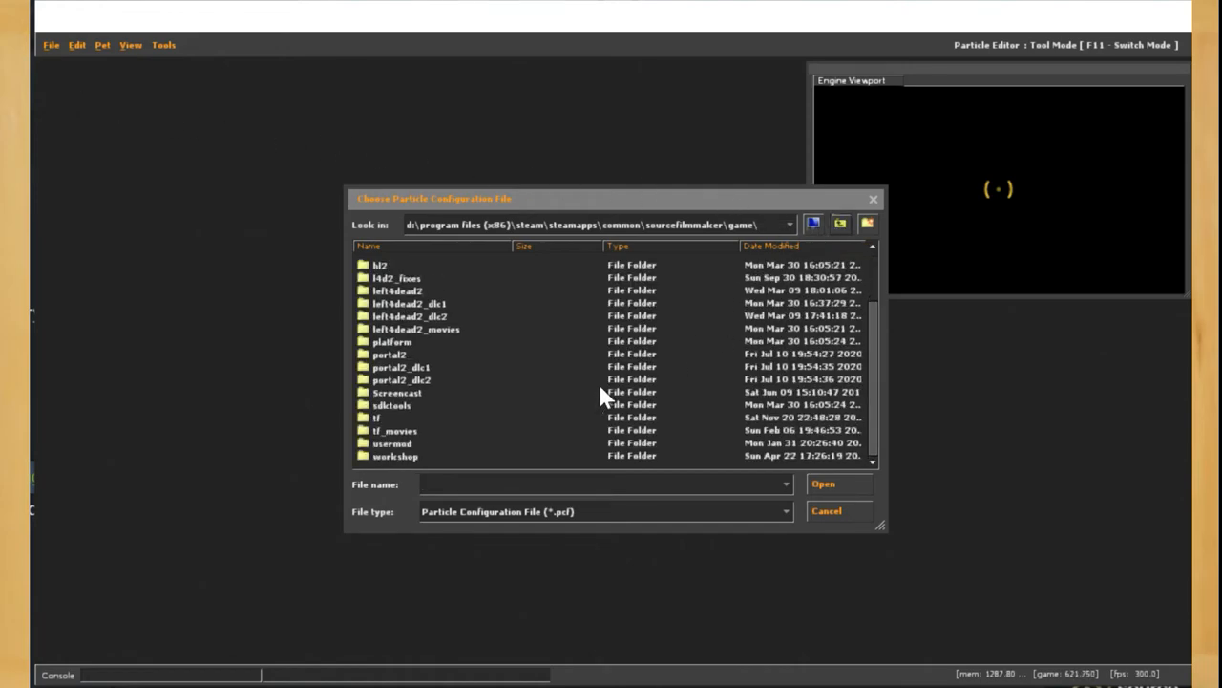
left_click(378, 416)
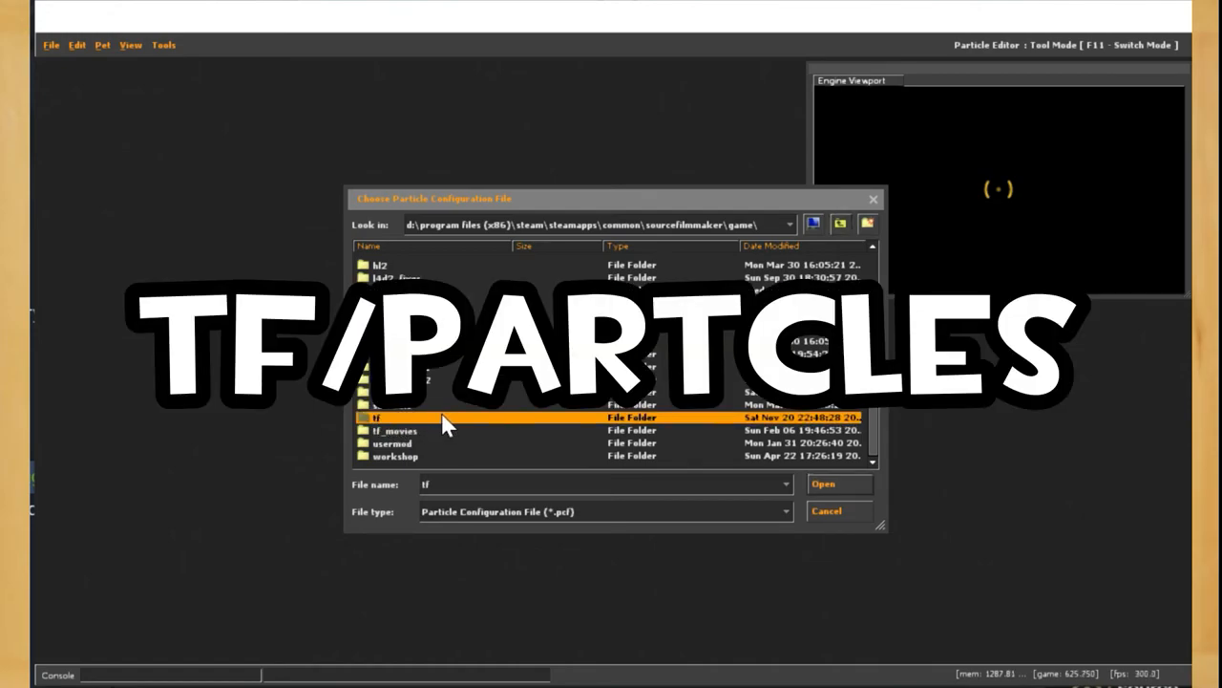
double_click(378, 416)
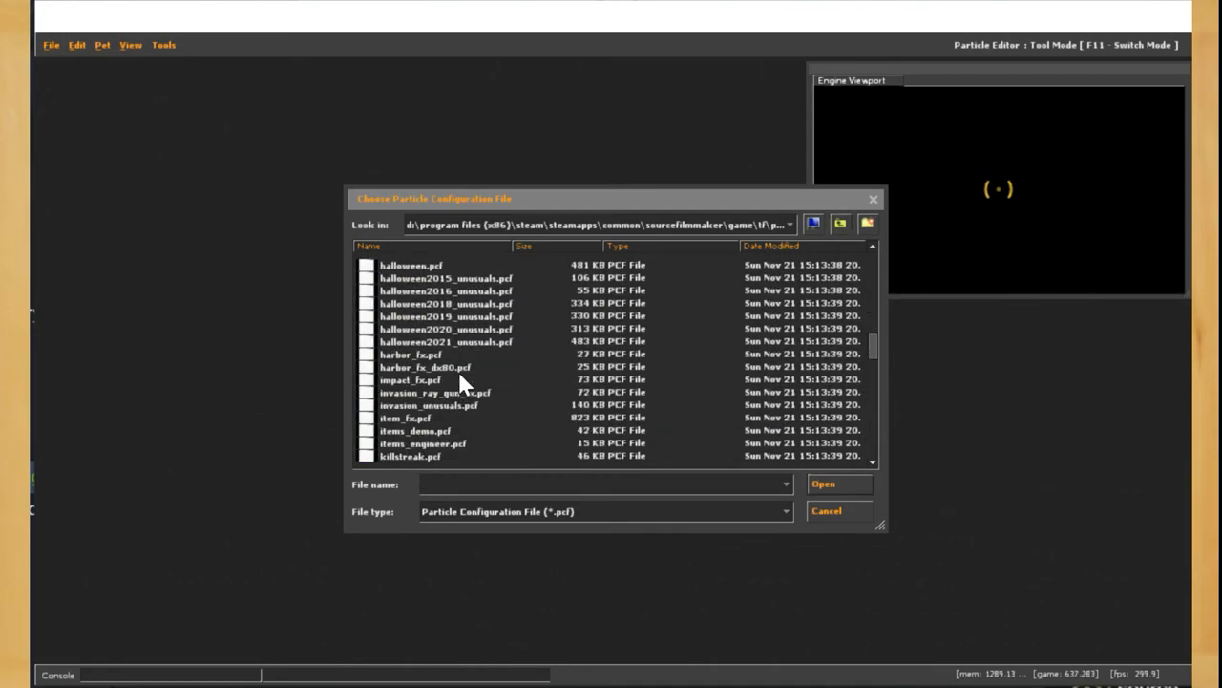
left_click(405, 416)
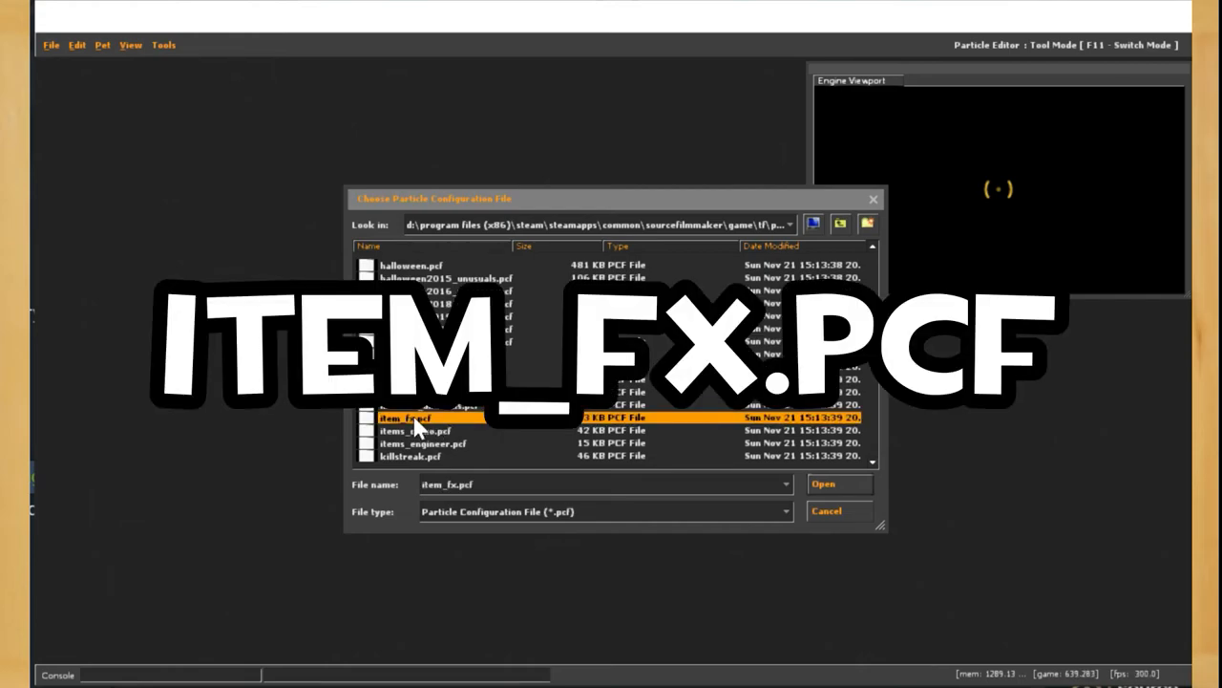
left_click(838, 485)
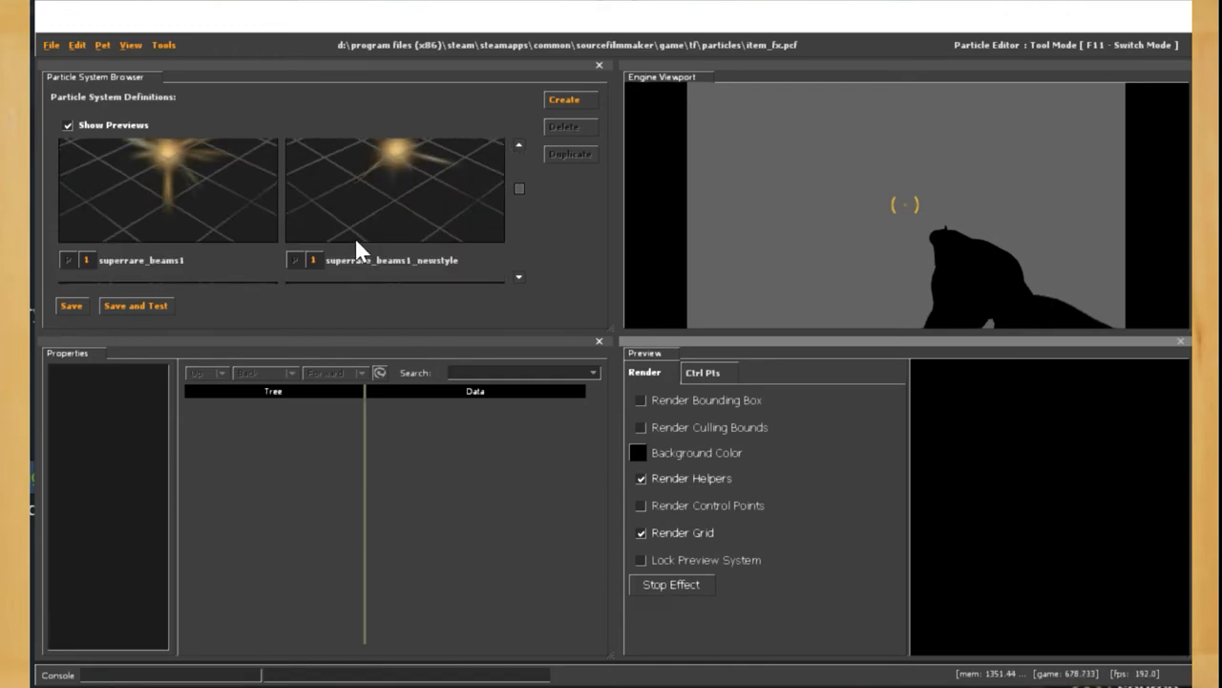
Inspect the superrare_beams1 particle definition in the Particle System Browser
left_click(168, 191)
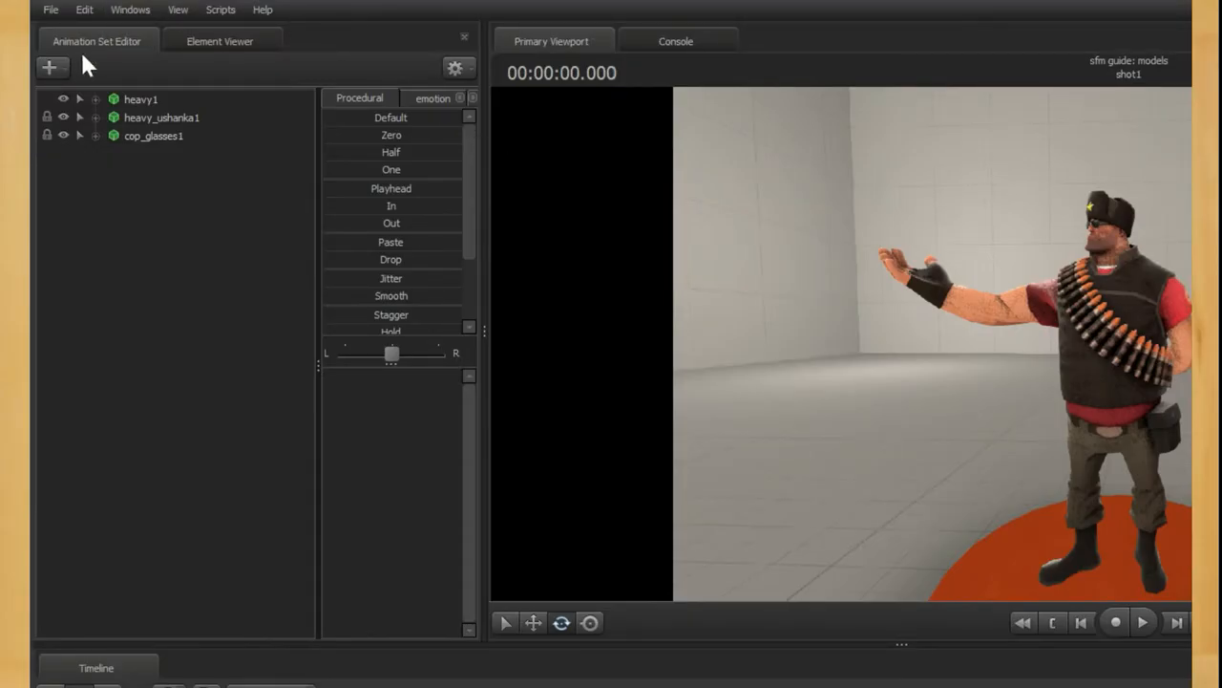
Create a new particle system animation set, browsing to item_fx.pcf as its definition file
left_click(52, 67)
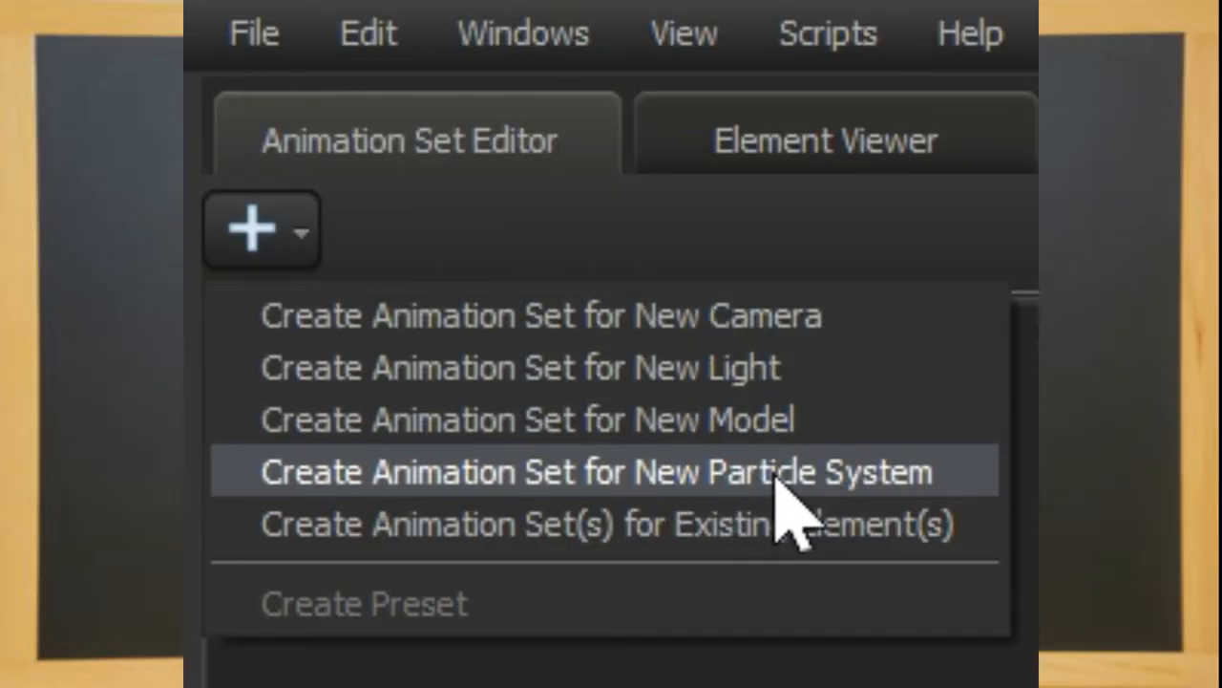
left_click(596, 469)
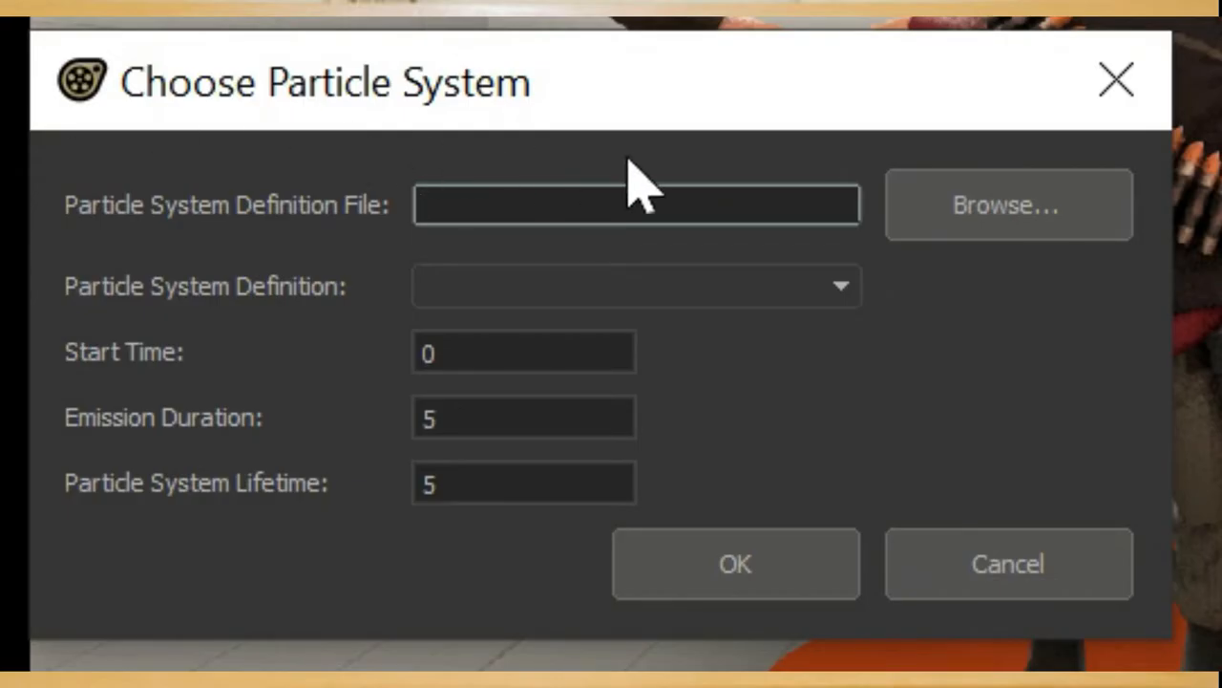
left_click(1005, 202)
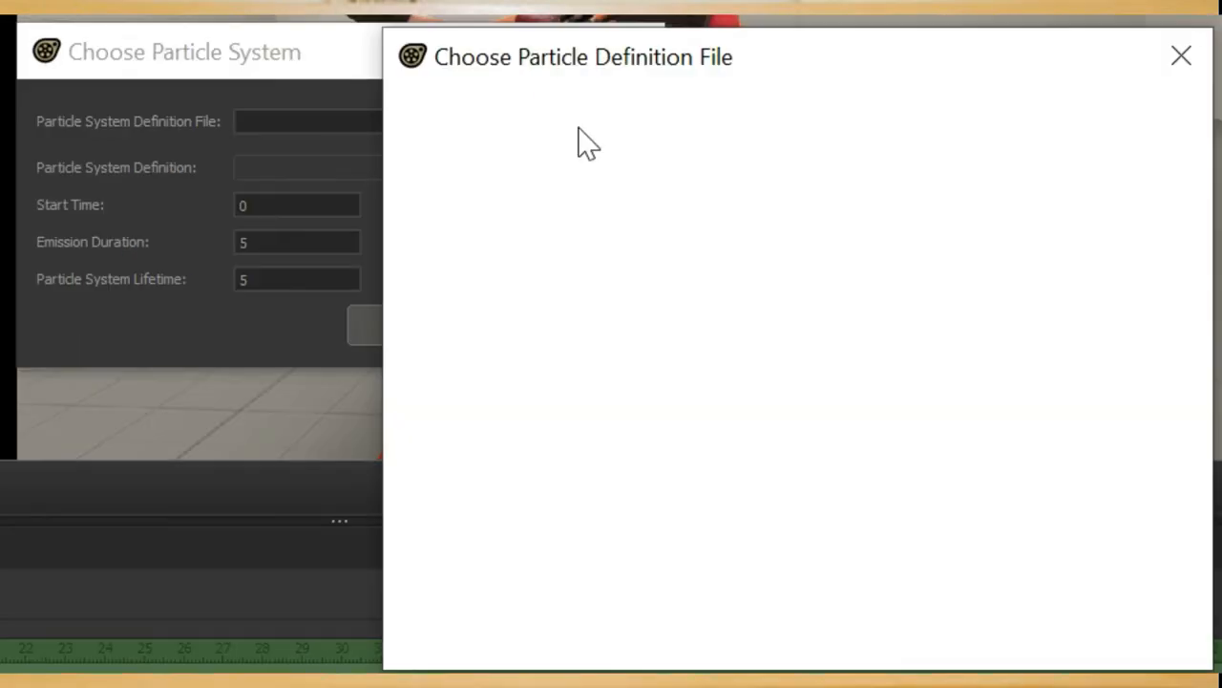
left_click(848, 327)
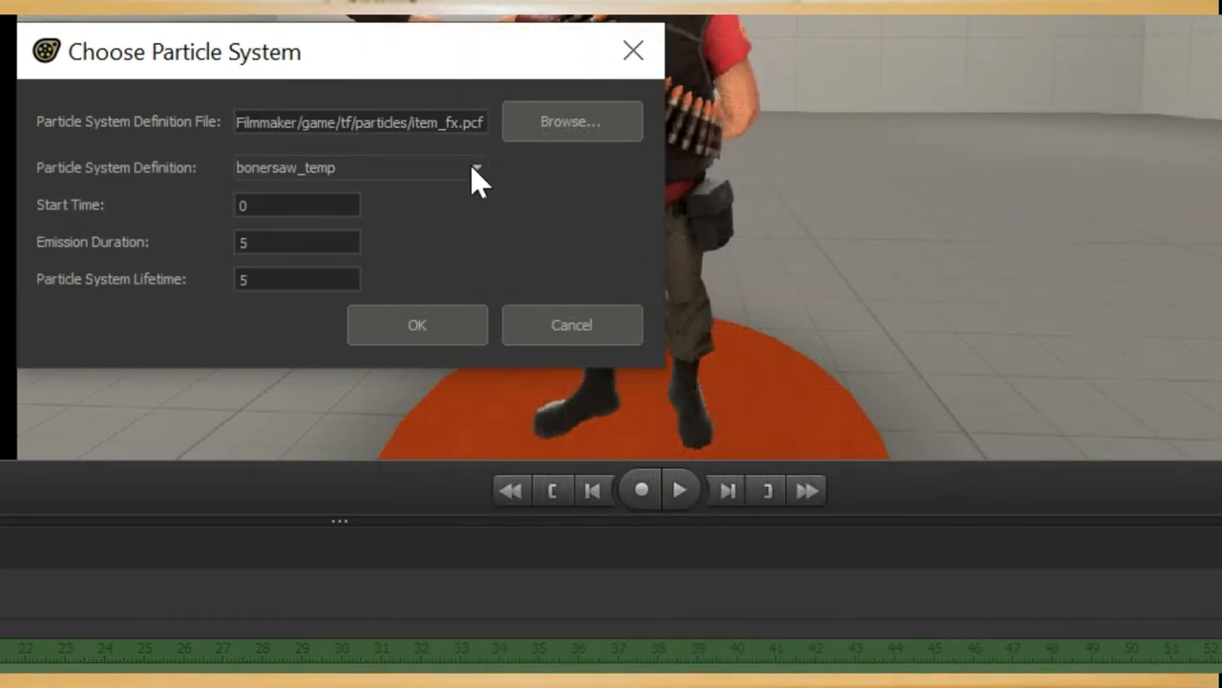
Scroll the Particle System Definition list toward superrare_beams1
left_click(473, 168)
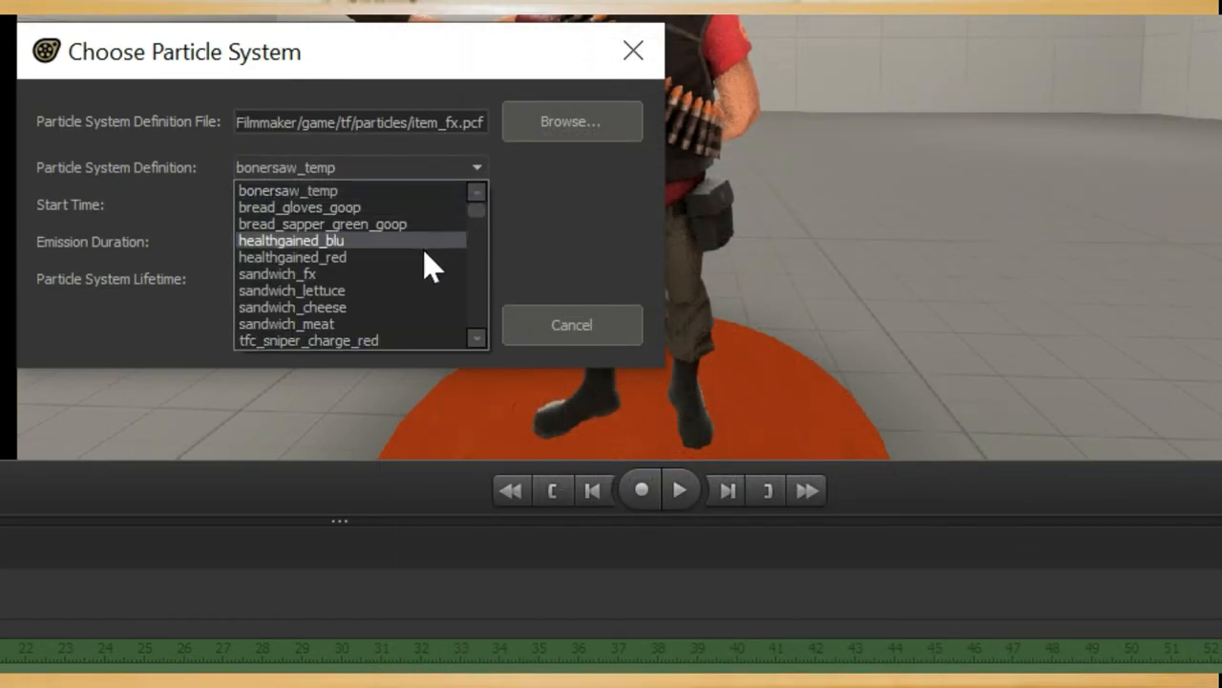
scroll("down", 3)
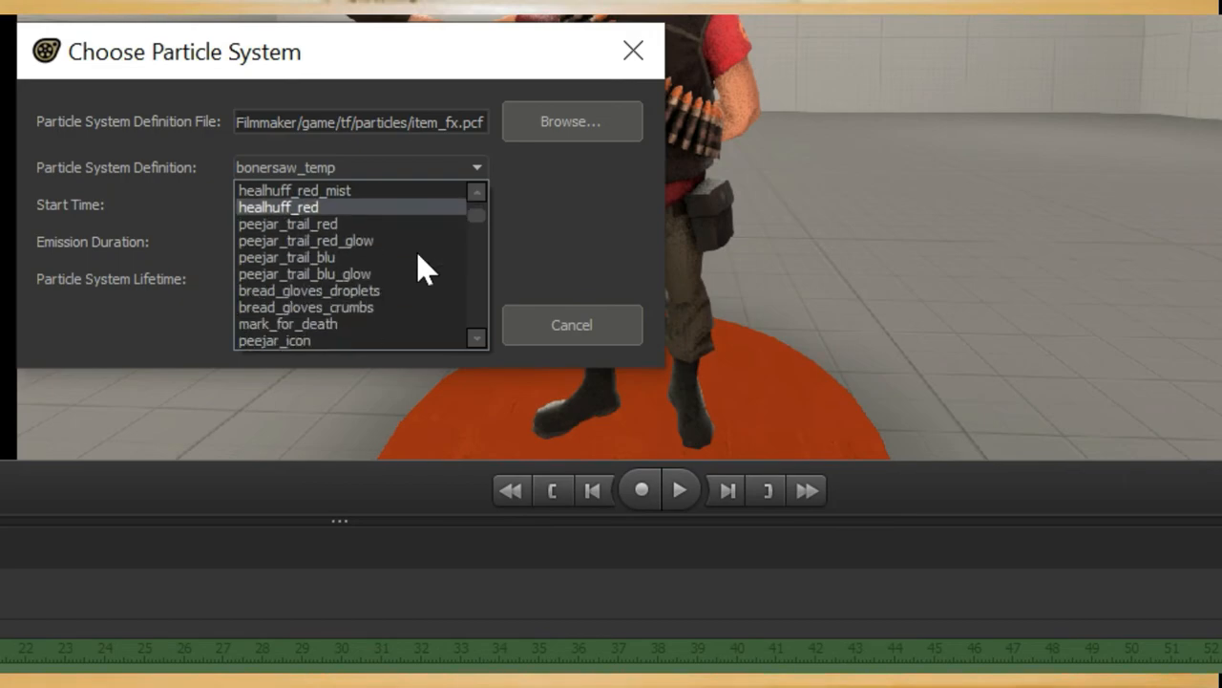
scroll("down", 3)
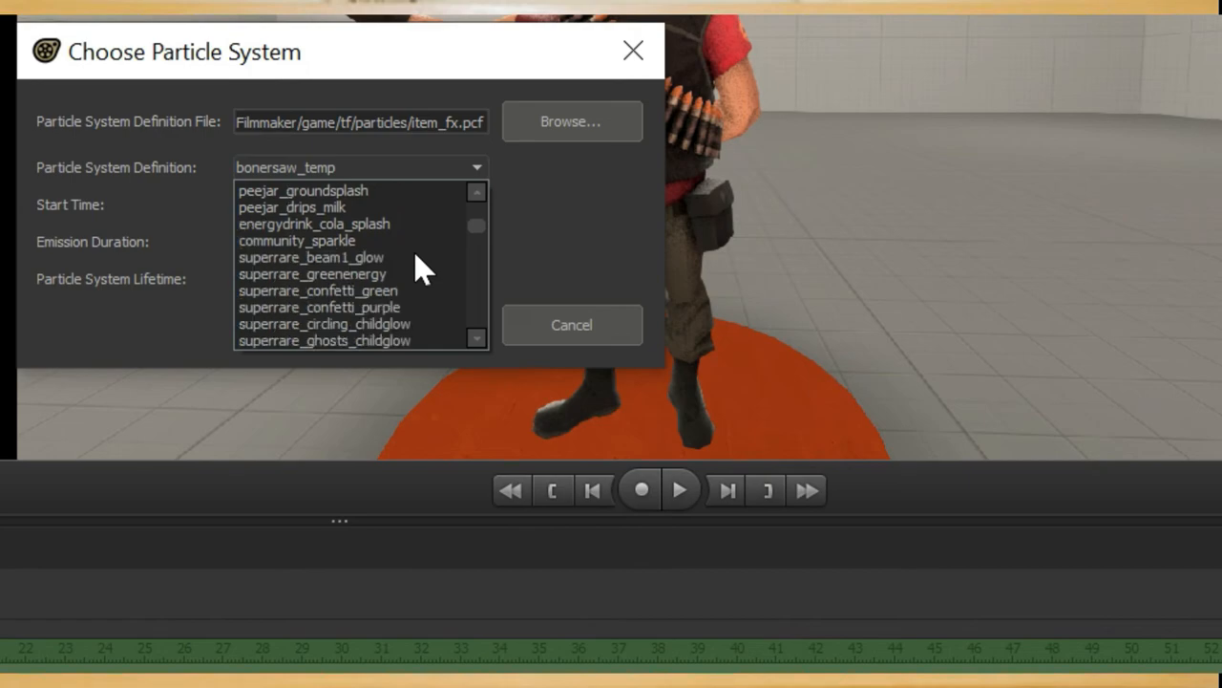
scroll("down", 3)
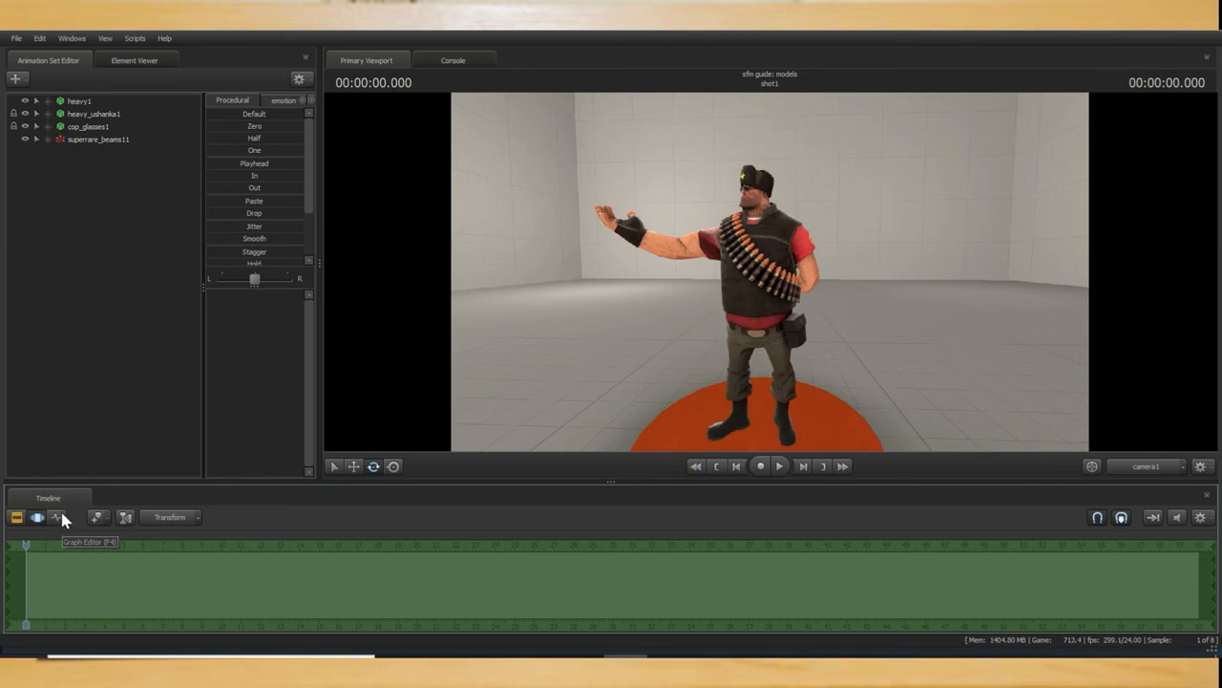
Play the scene briefly so the superrare beam effect becomes visible on the Heavy
left_click(779, 466)
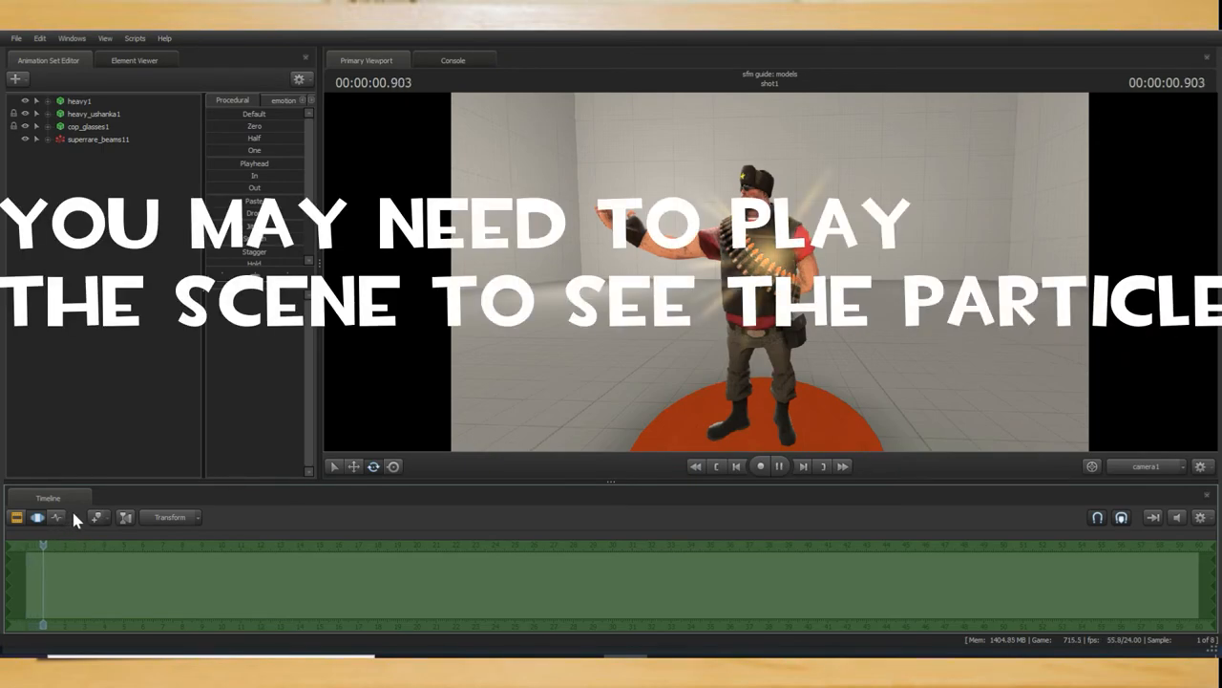
left_click(779, 466)
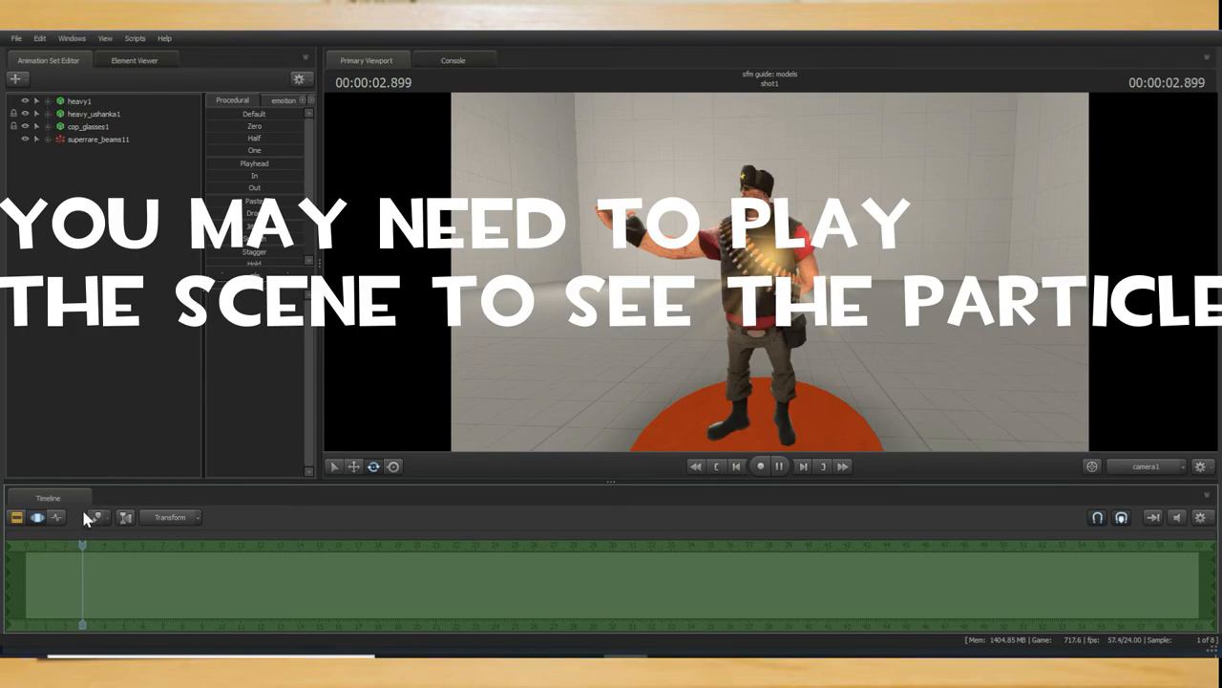
left_click(779, 466)
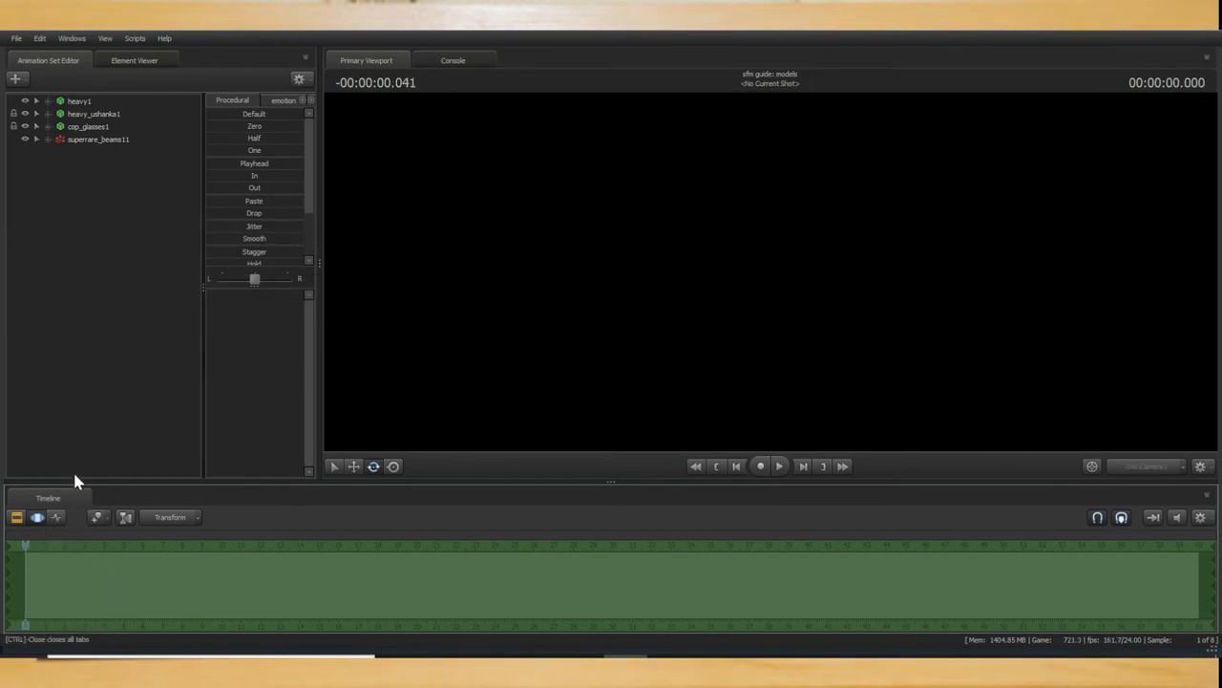
Attach superrare_beams1's controlPoint0 to the ushanka's bip_head bone
left_click(36, 137)
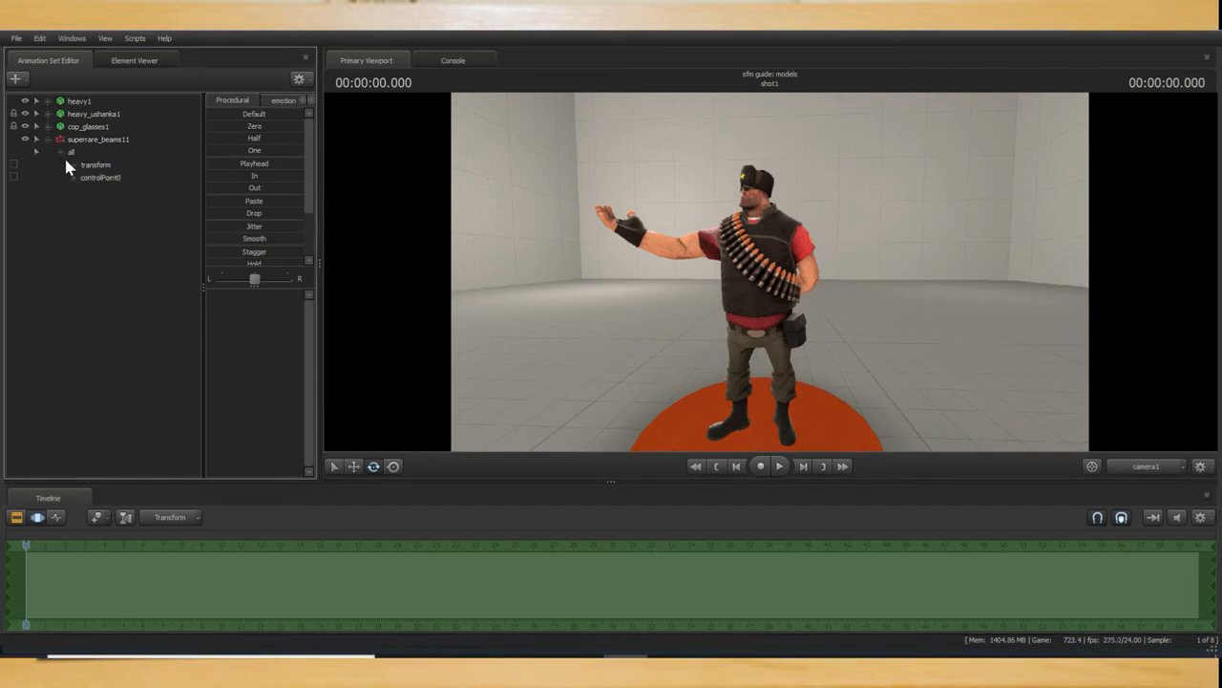
left_click(99, 178)
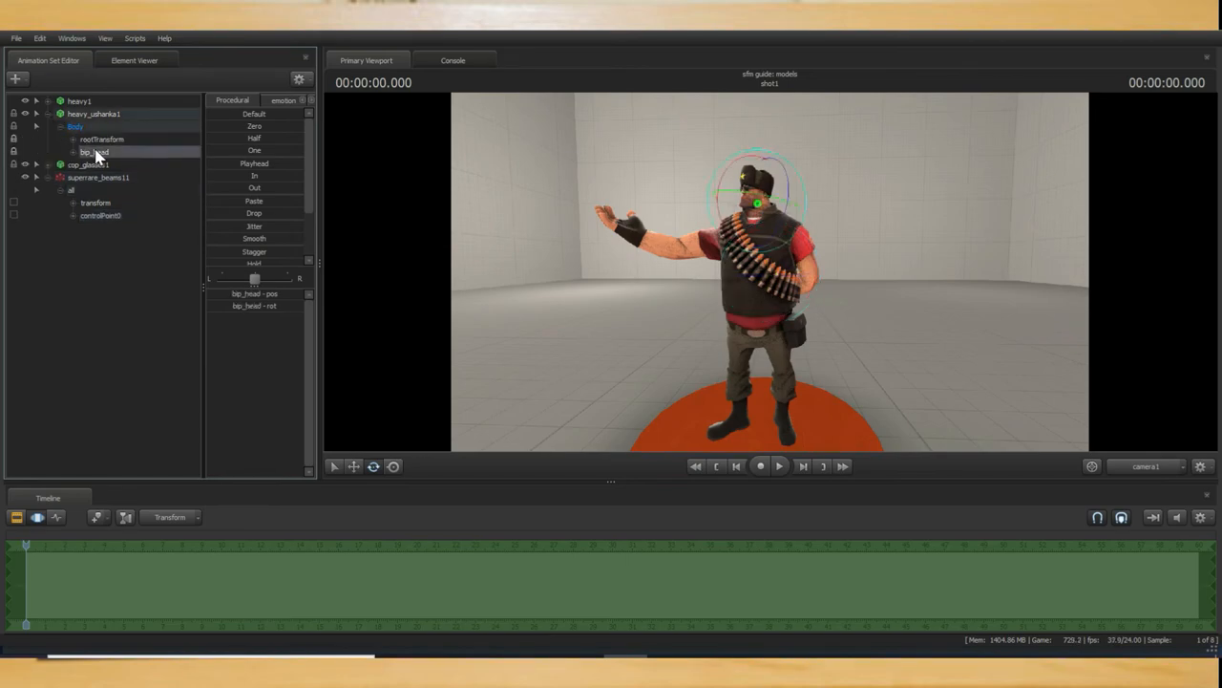
double_click(100, 214)
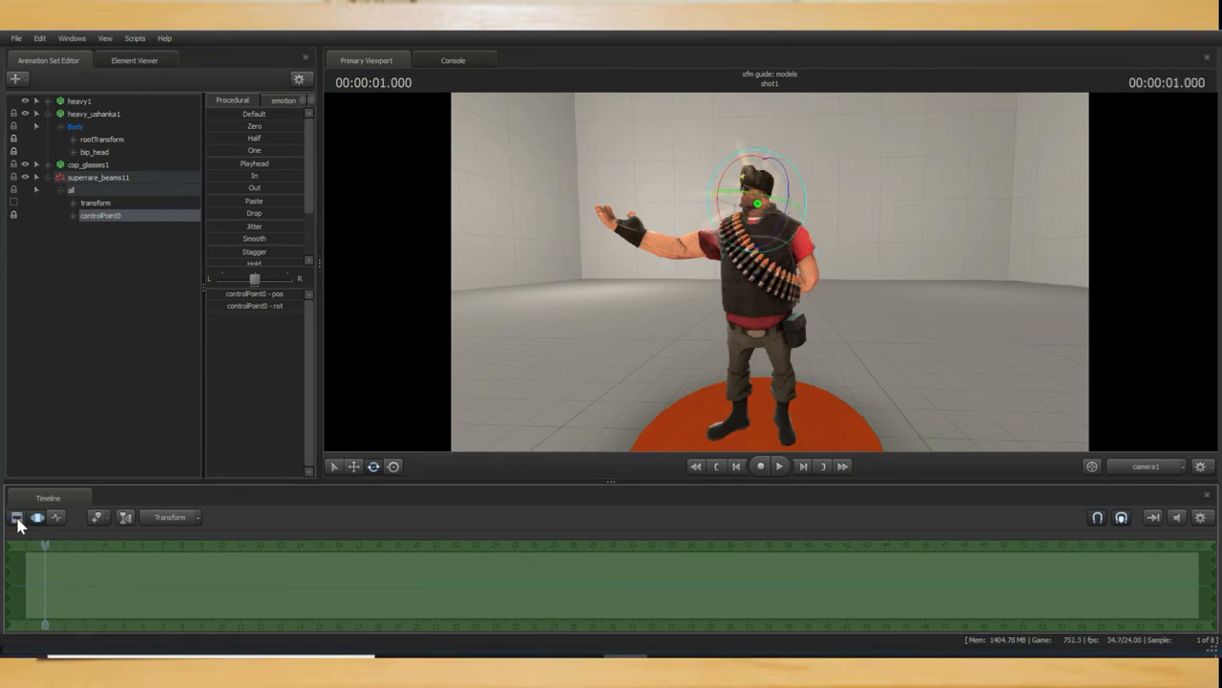
left_click(38, 516)
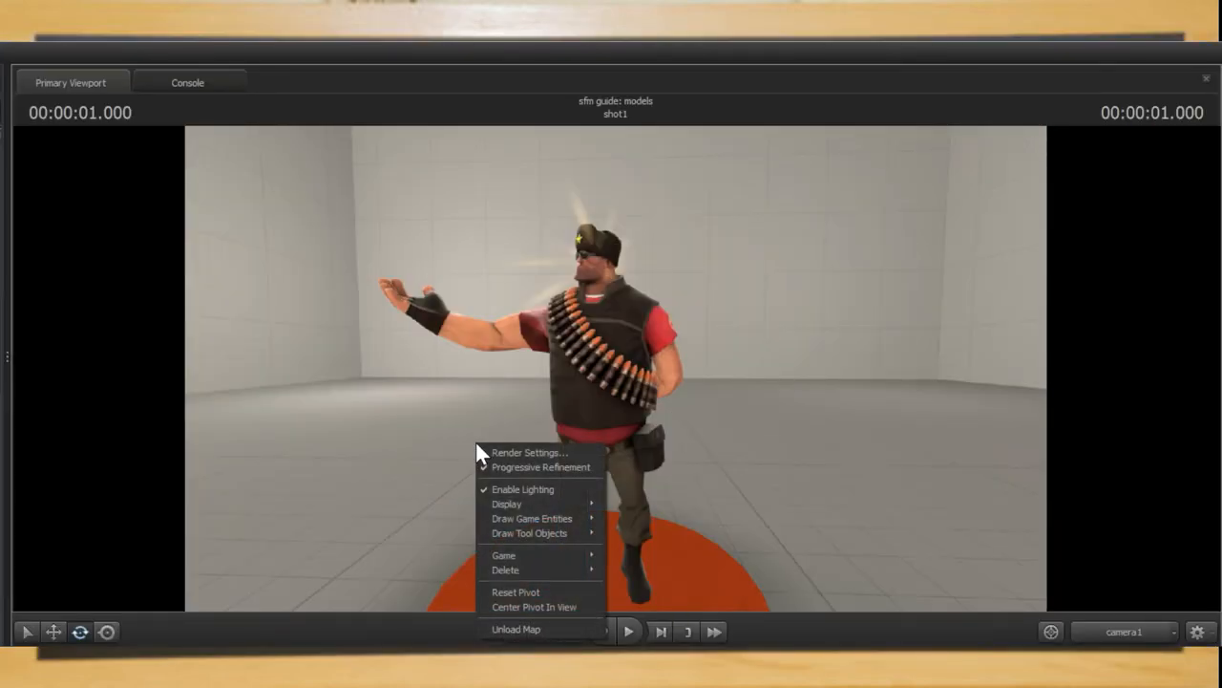
Override progressive refinement to 1024 depth-of-field samples and 256 motion blur samples
left_click(541, 466)
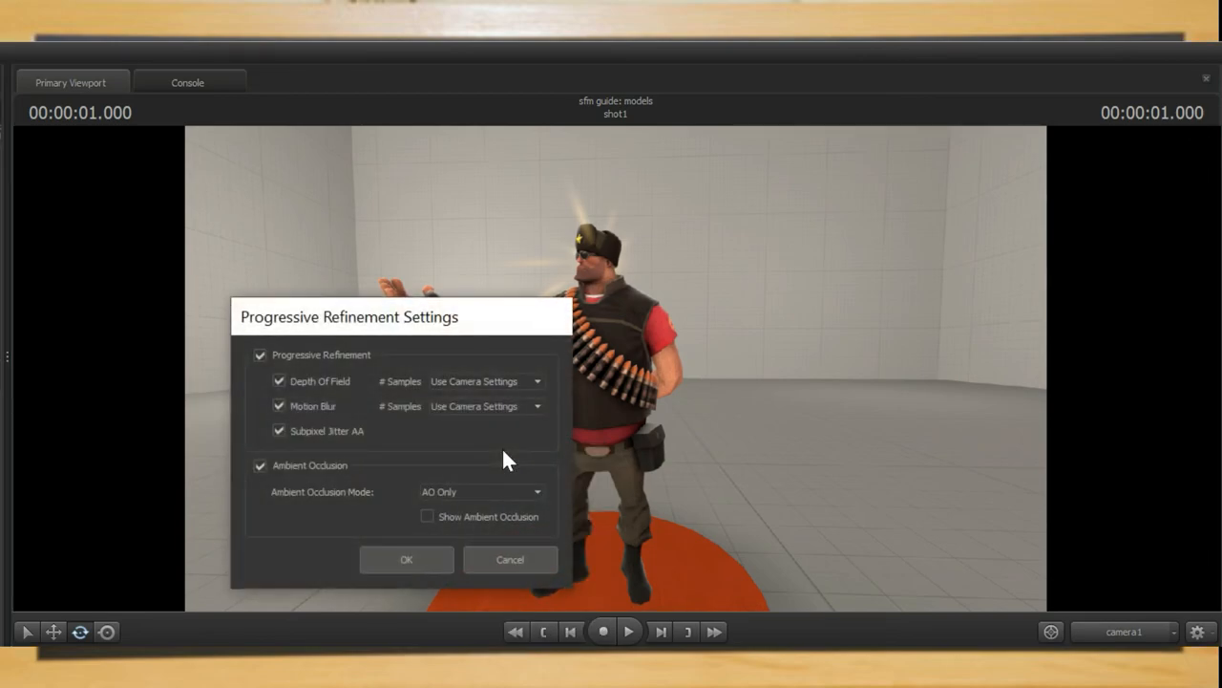
mouse_move(478, 396)
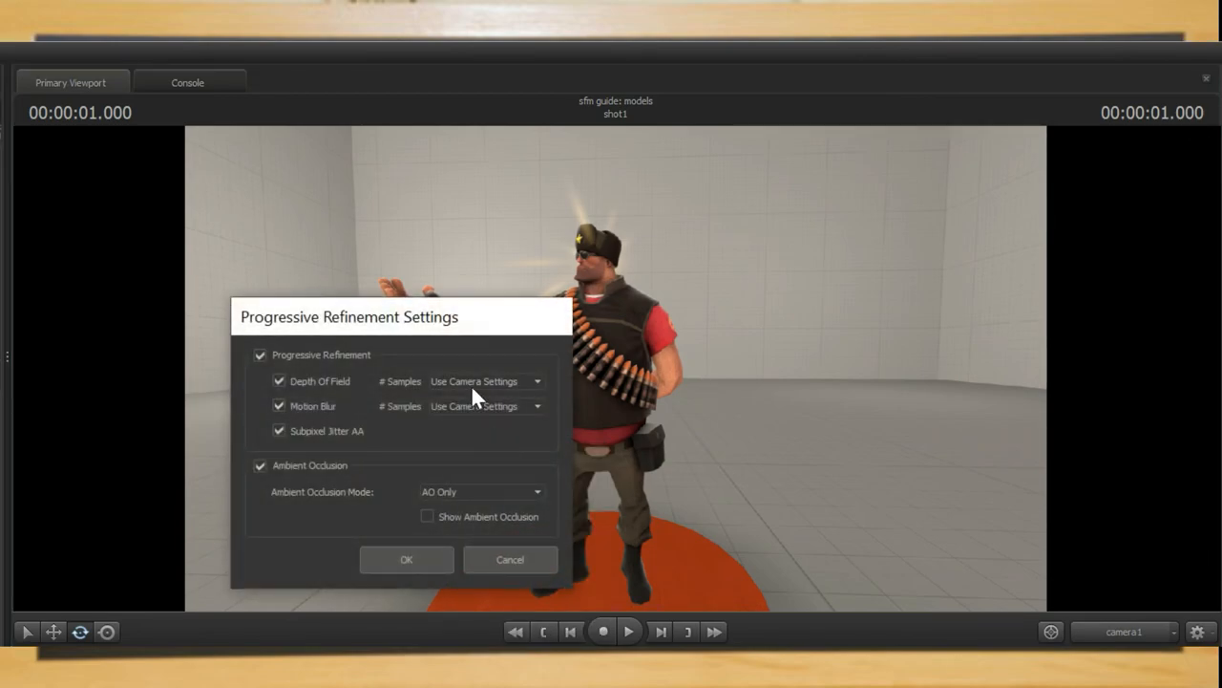
left_click(537, 380)
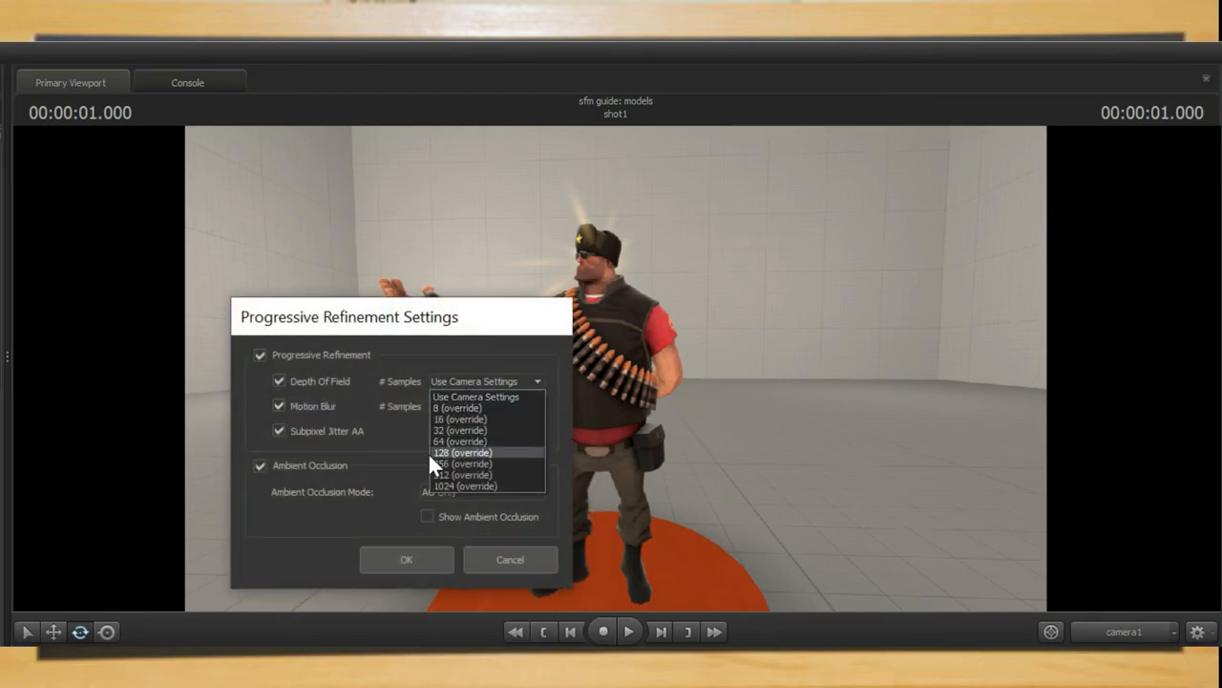
left_click(474, 405)
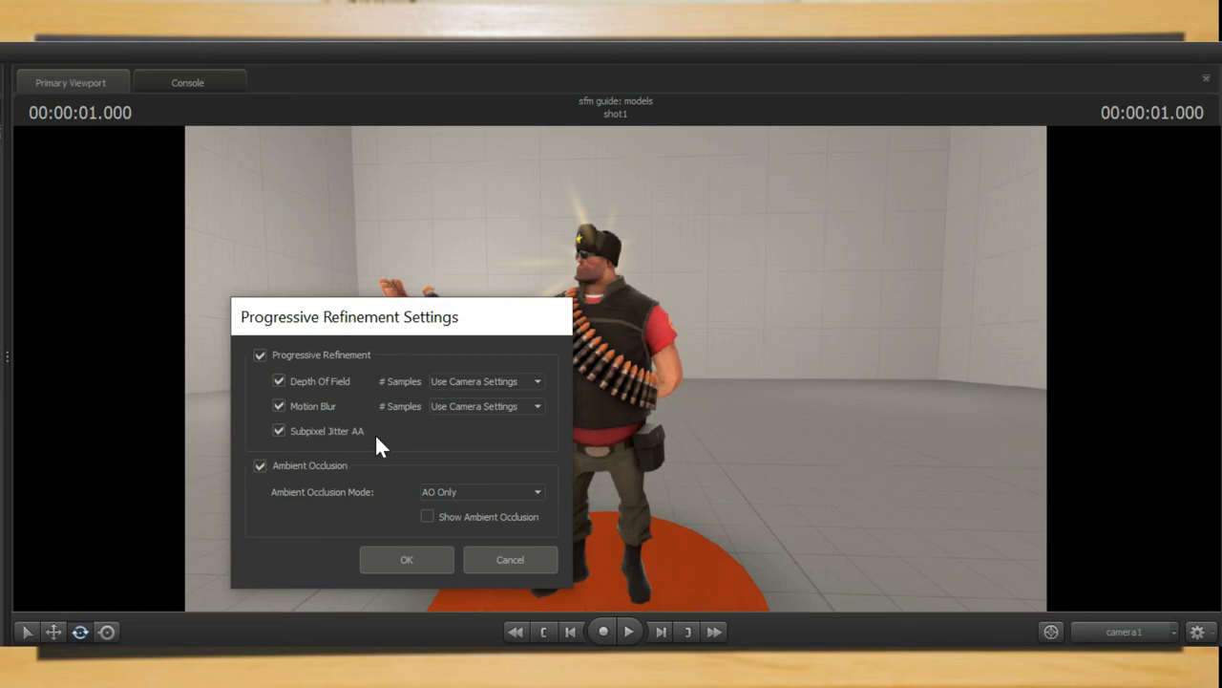
mouse_move(239, 401)
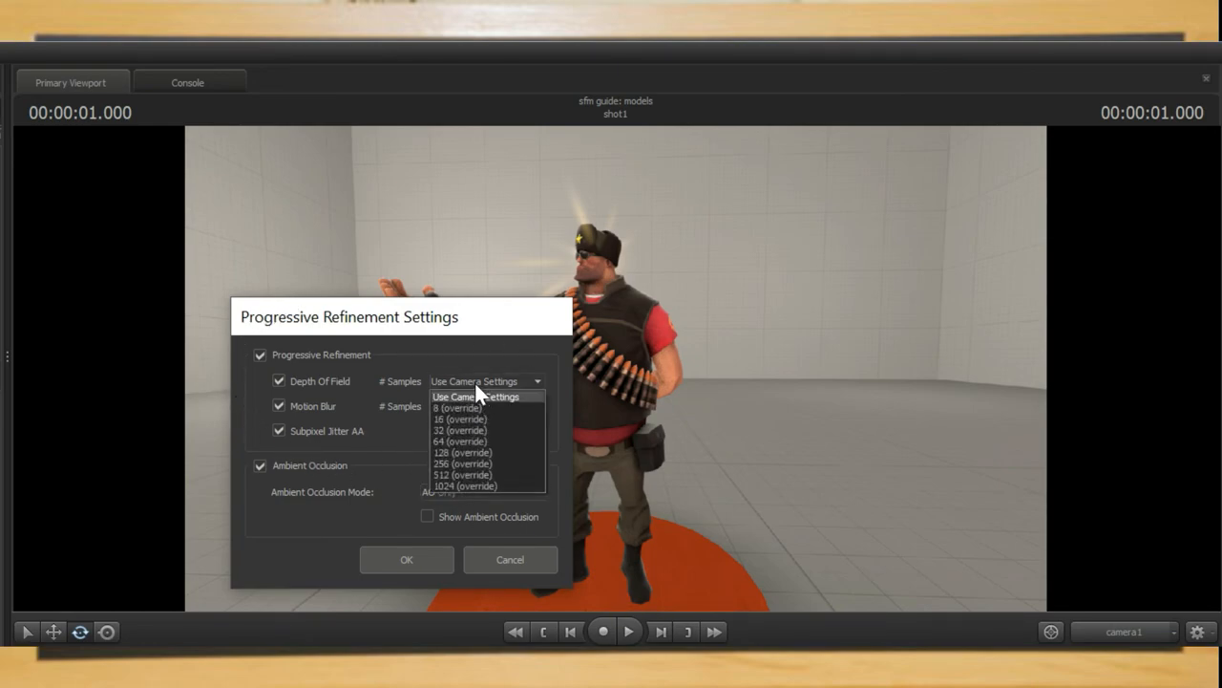
mouse_move(487, 489)
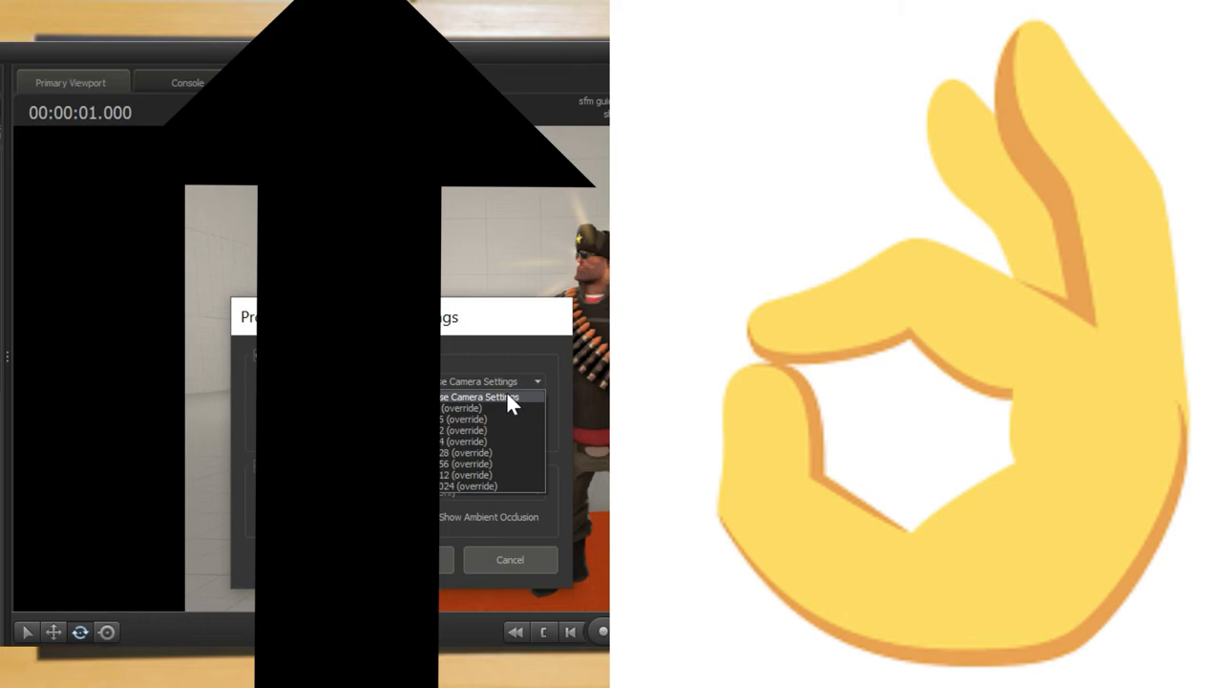
mouse_move(493, 487)
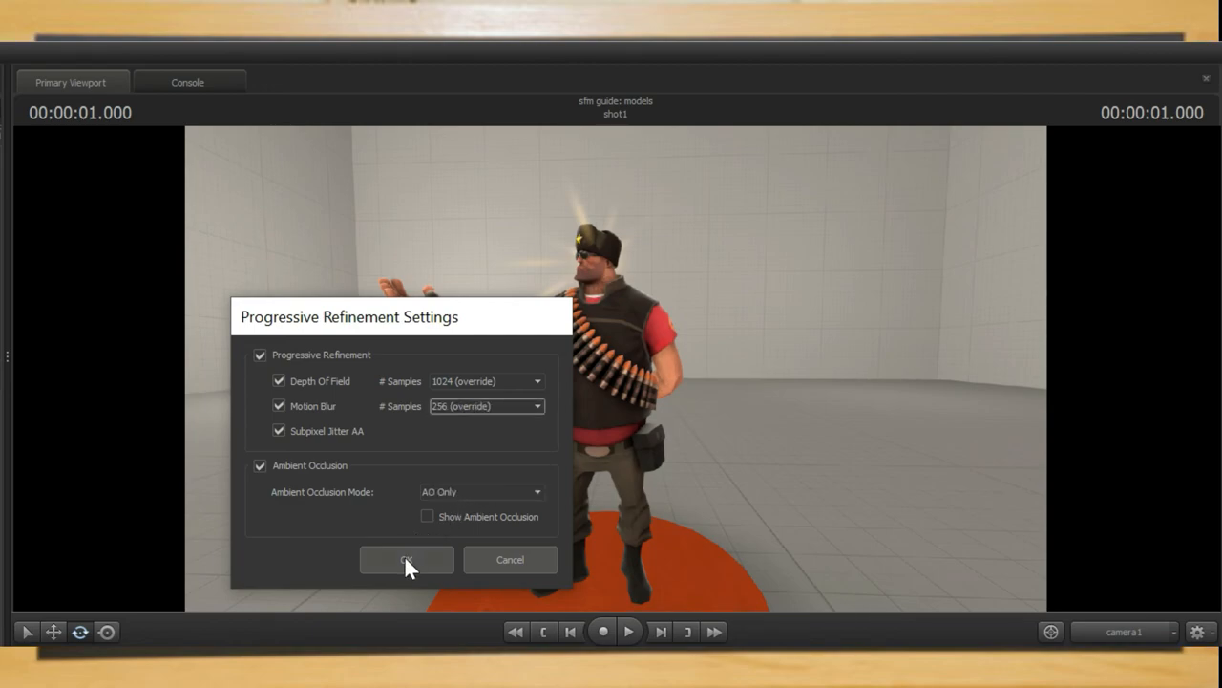
left_click(405, 558)
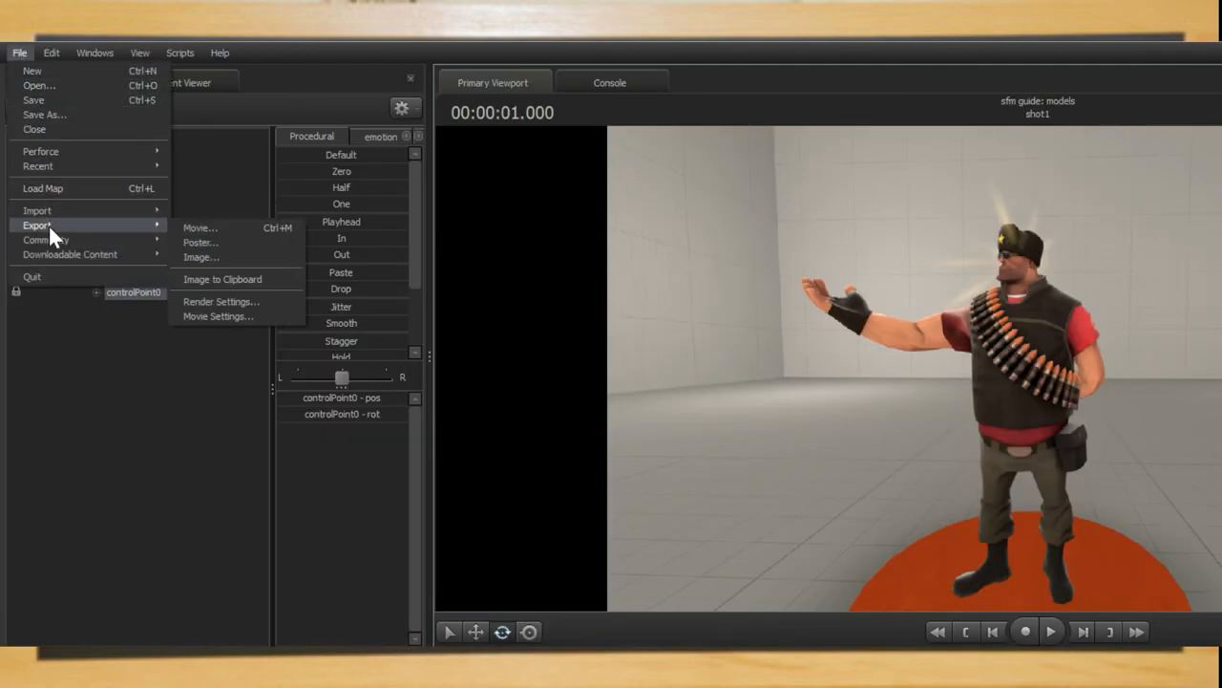
Export the scene as a 1920×1080 PNG poster without saving the session first
left_click(30, 71)
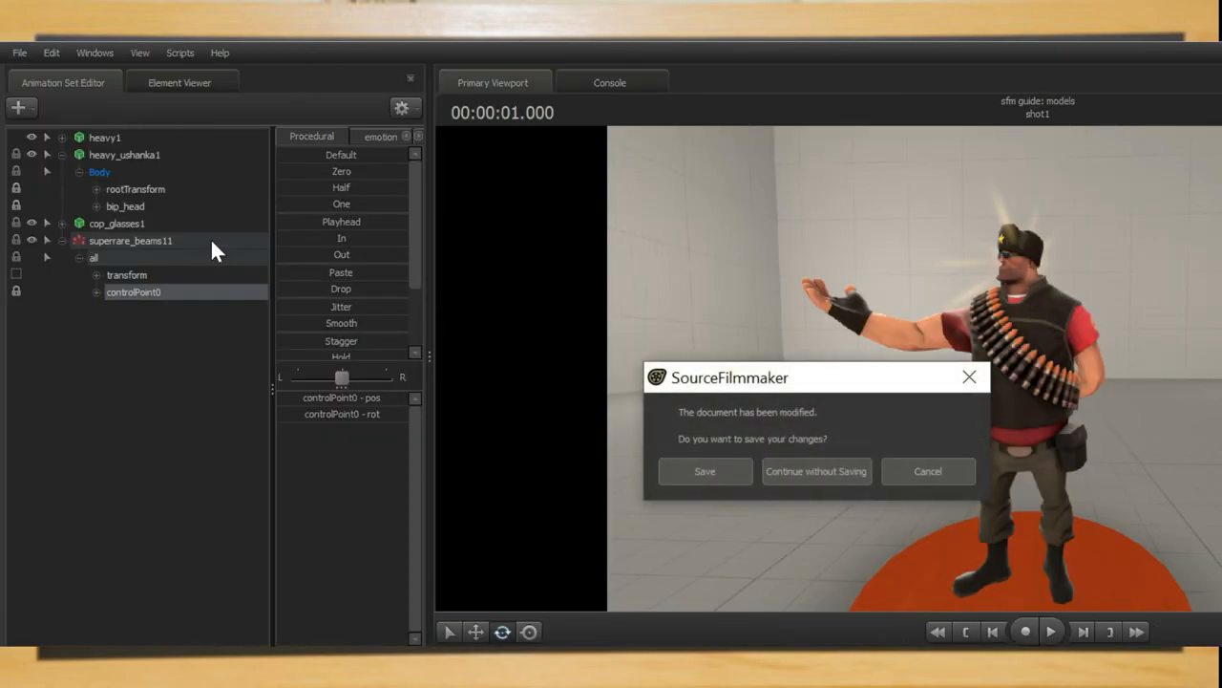
left_click(816, 470)
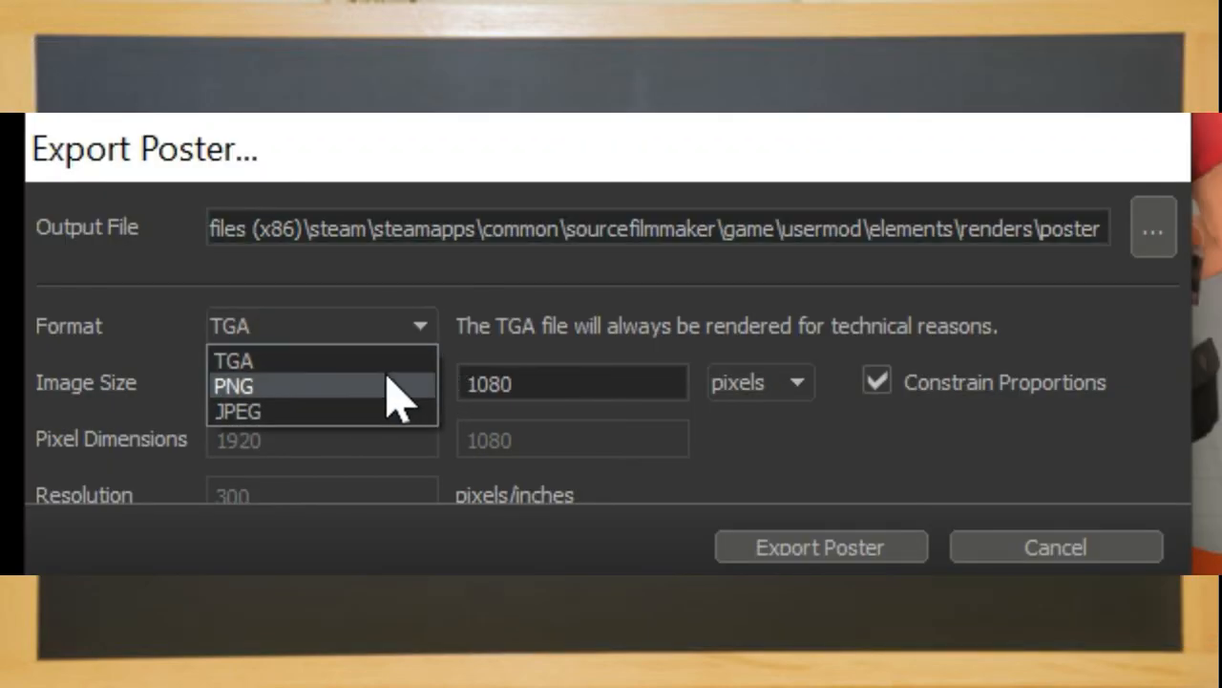
left_click(233, 385)
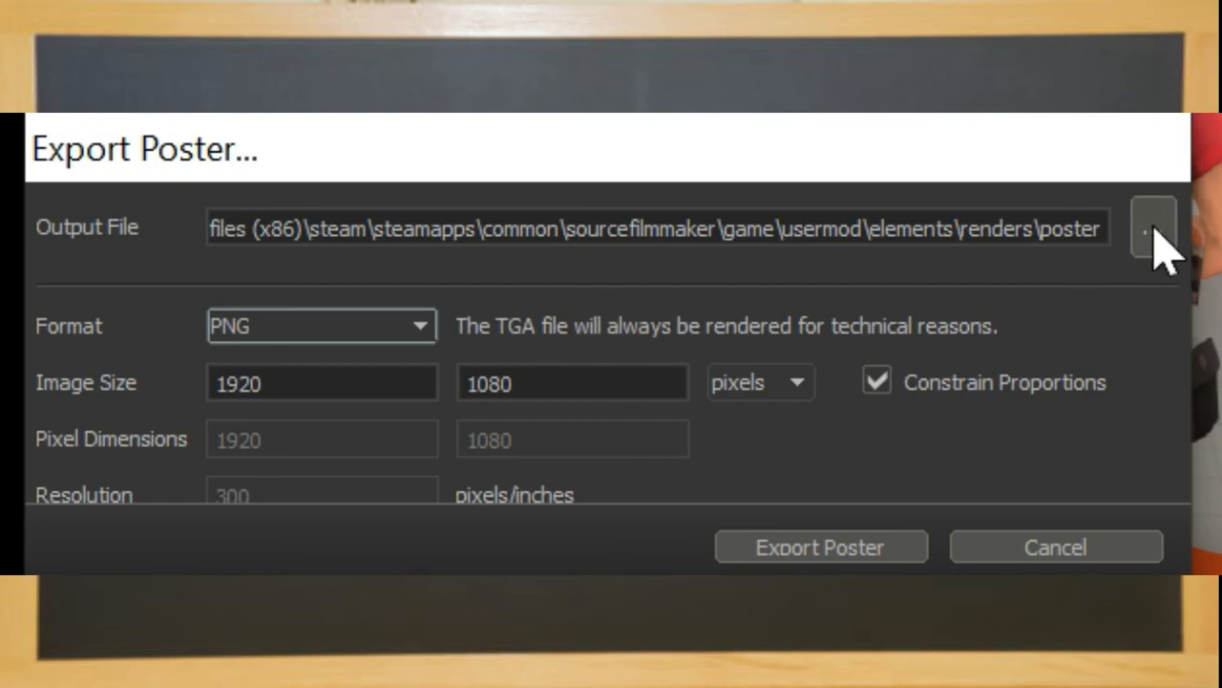
mouse_move(820, 546)
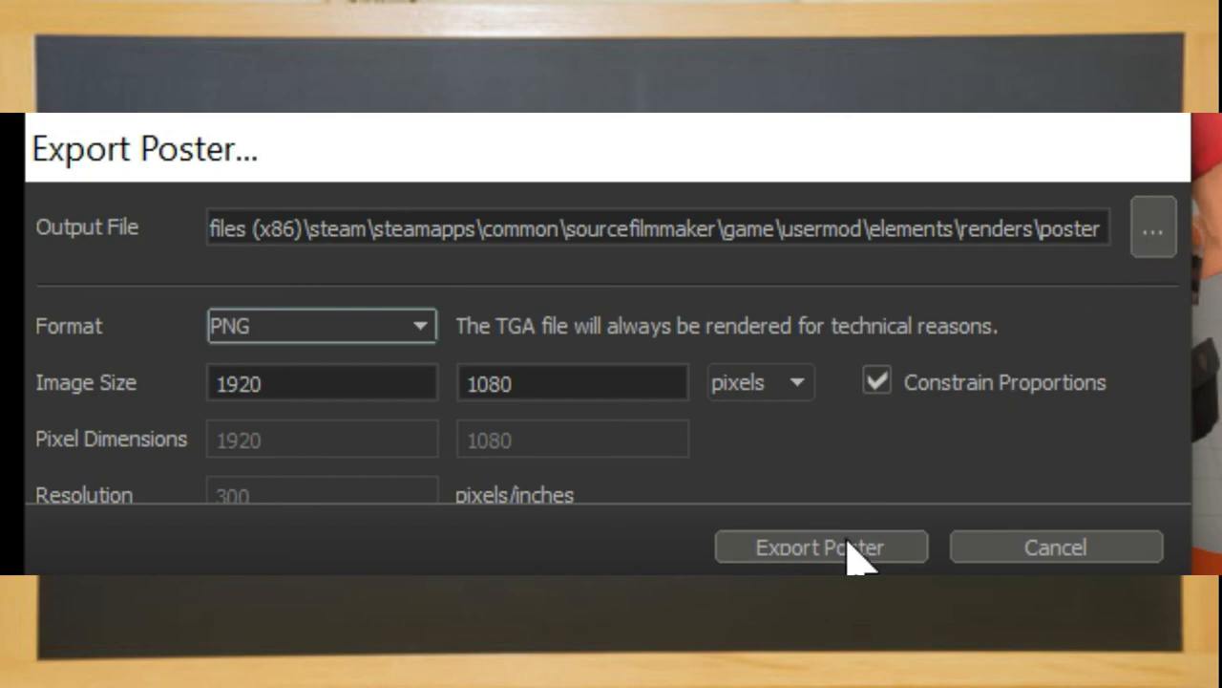
left_click(819, 547)
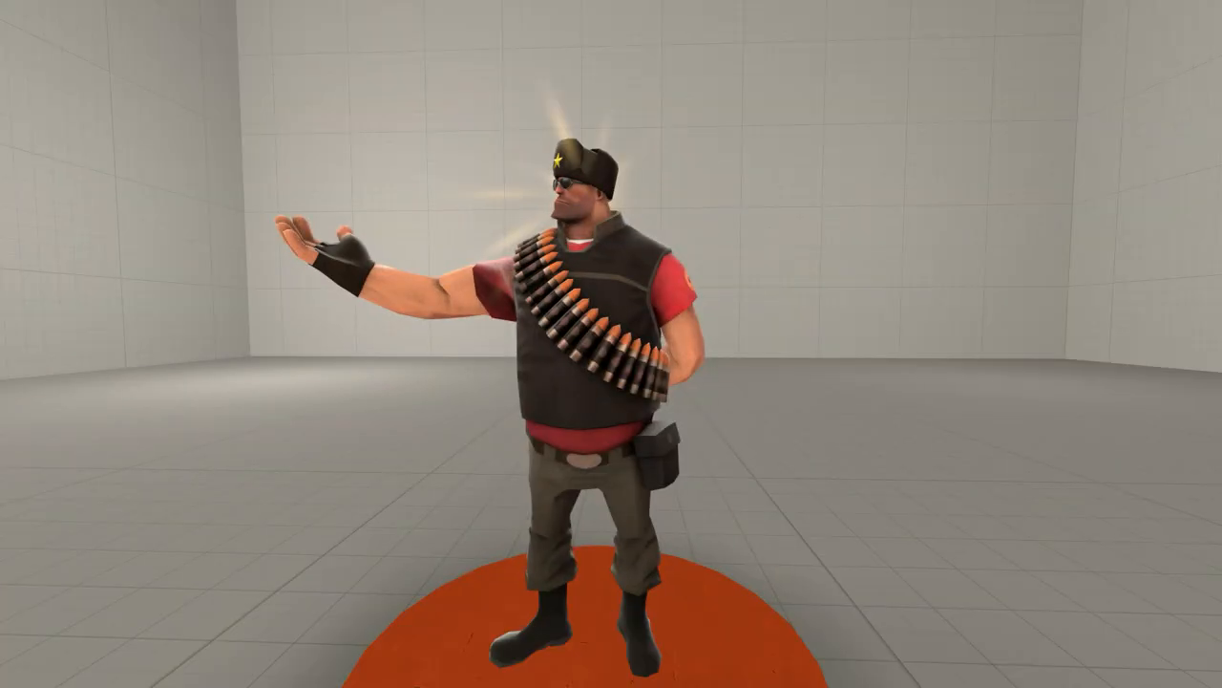